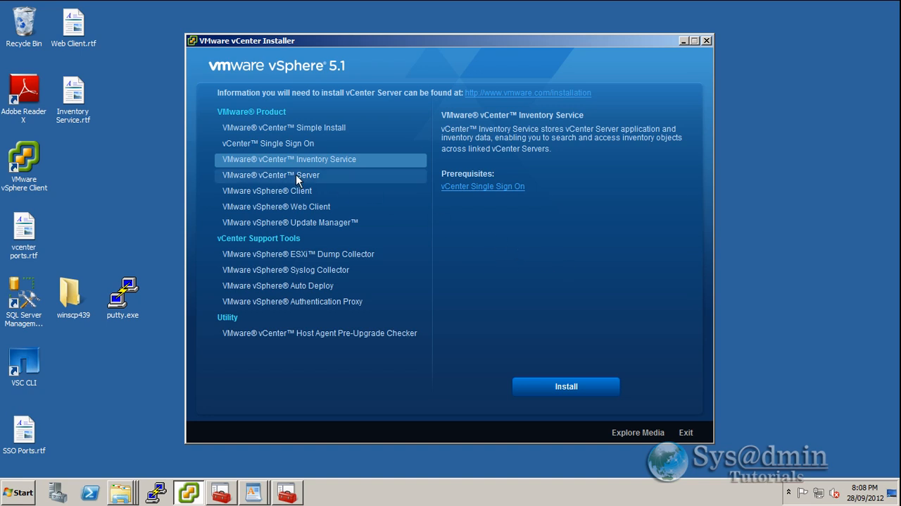
pyautogui.moveTo(297, 182)
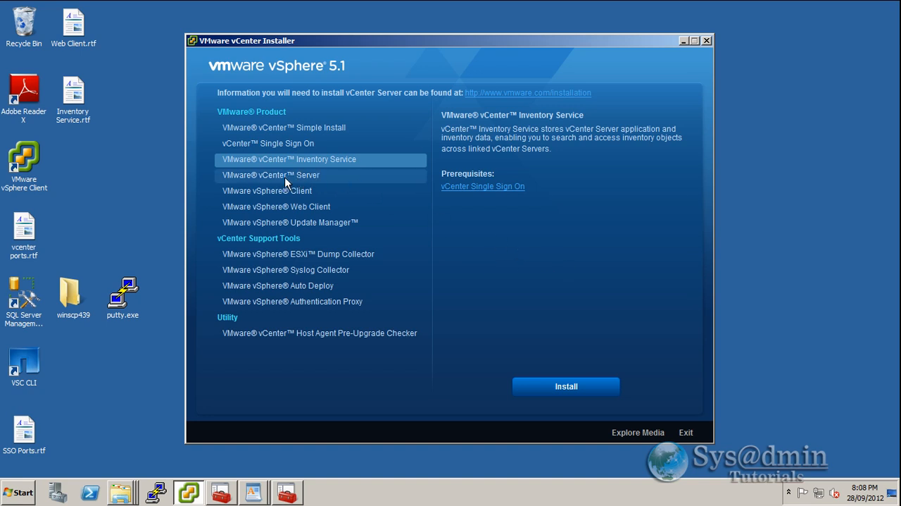
# Select VMware vCenter Server in the installer product list to view its prerequisites.
pyautogui.click(270, 174)
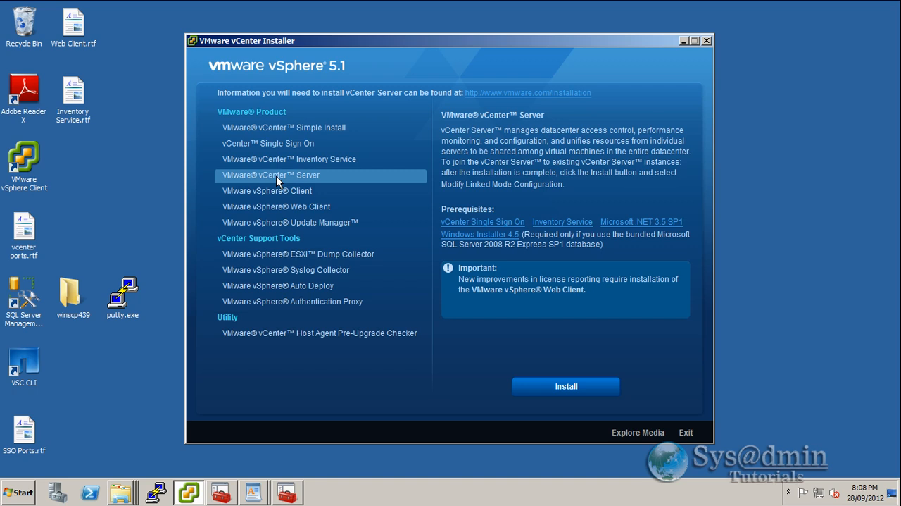
pyautogui.moveTo(504, 239)
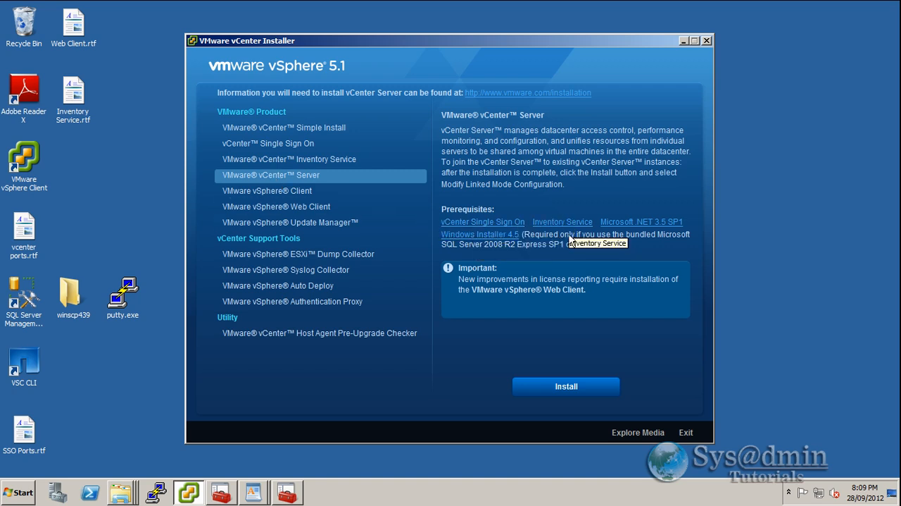
pyautogui.moveTo(570, 256)
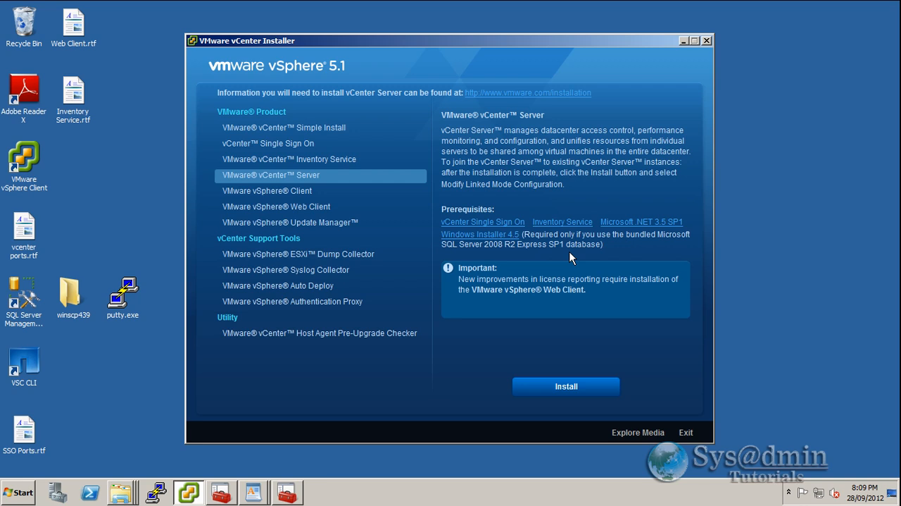
pyautogui.moveTo(497, 291)
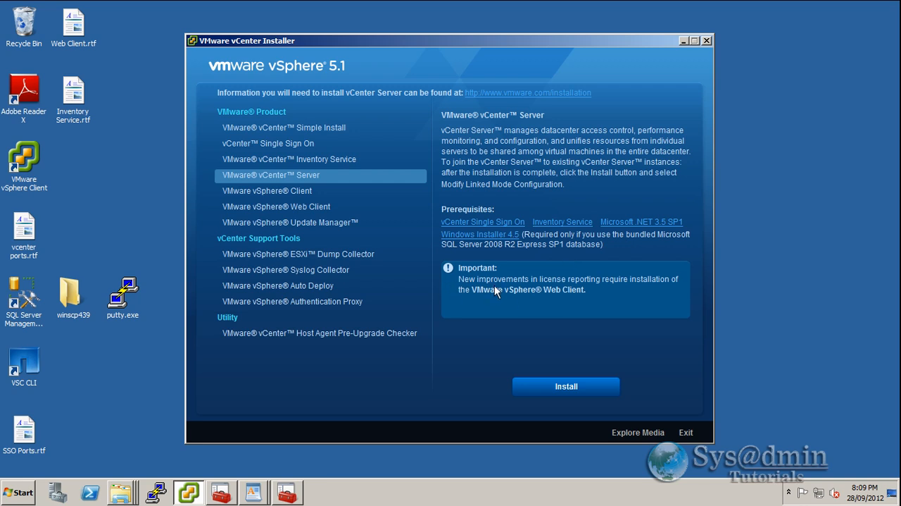
pyautogui.moveTo(548, 304)
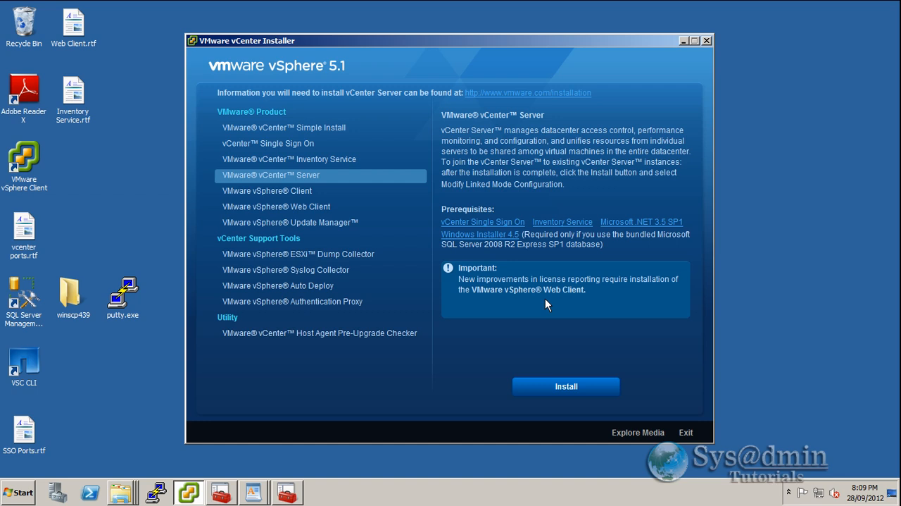
pyautogui.moveTo(542, 302)
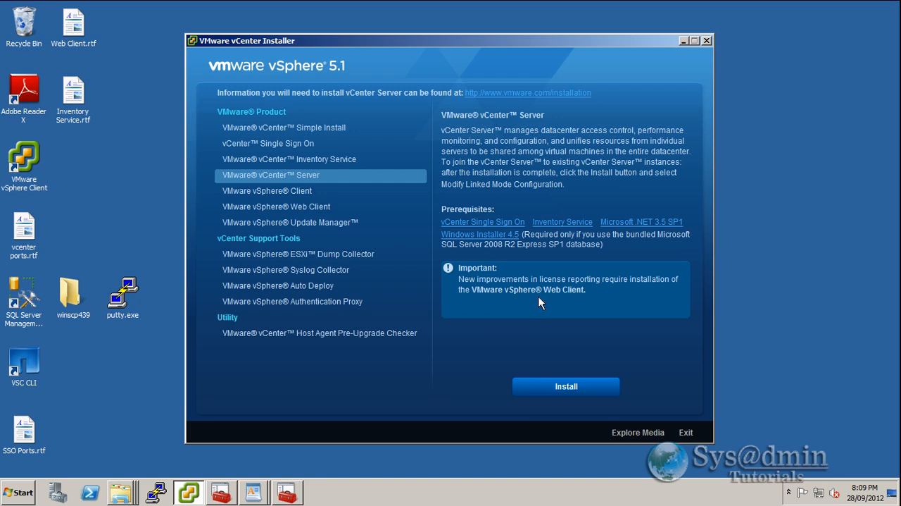
pyautogui.moveTo(560, 314)
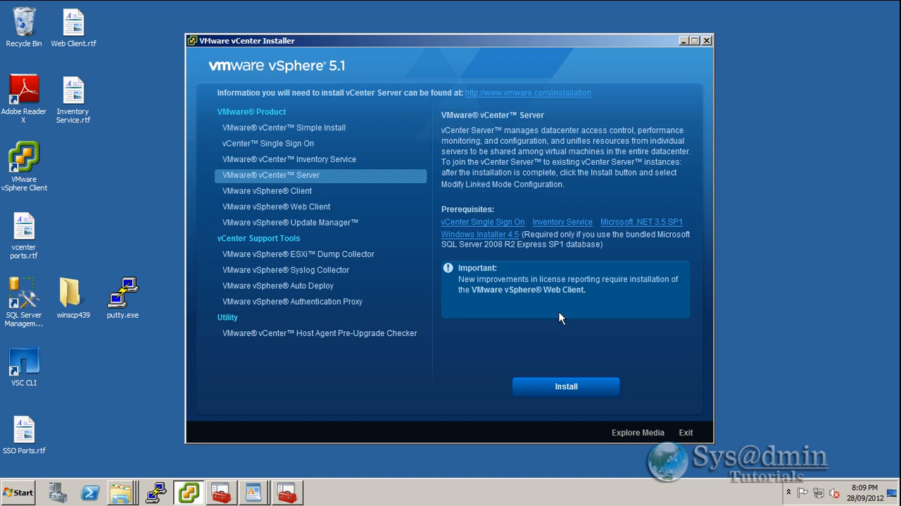
pyautogui.moveTo(573, 388)
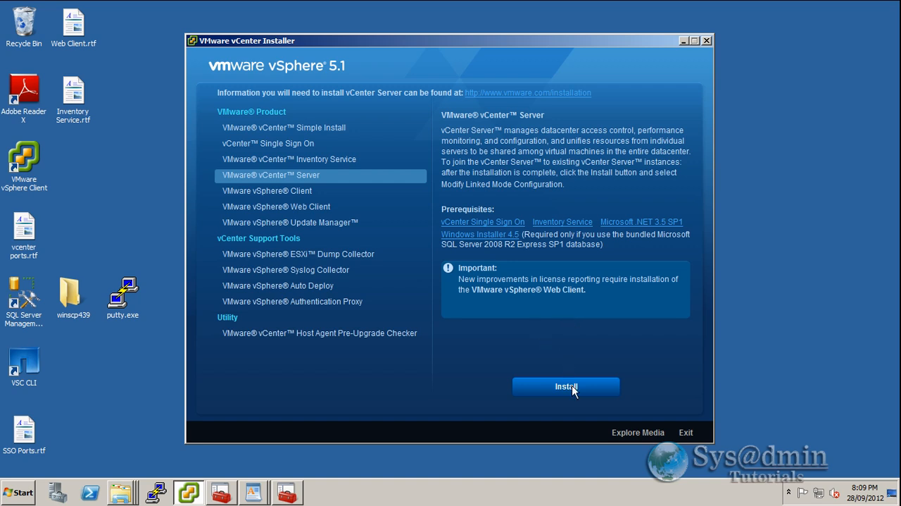
# Launch the vCenter Server installation, approving UAC and keeping English (United States).
pyautogui.click(566, 386)
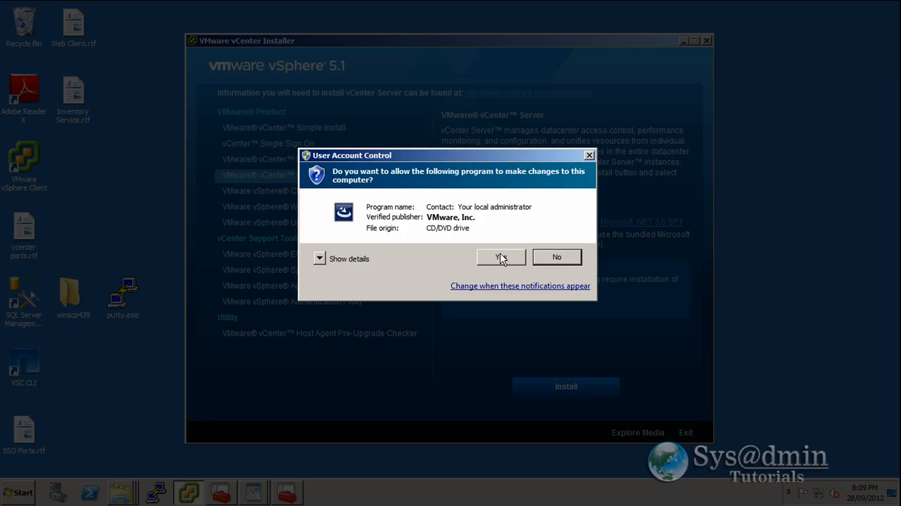
pyautogui.click(498, 257)
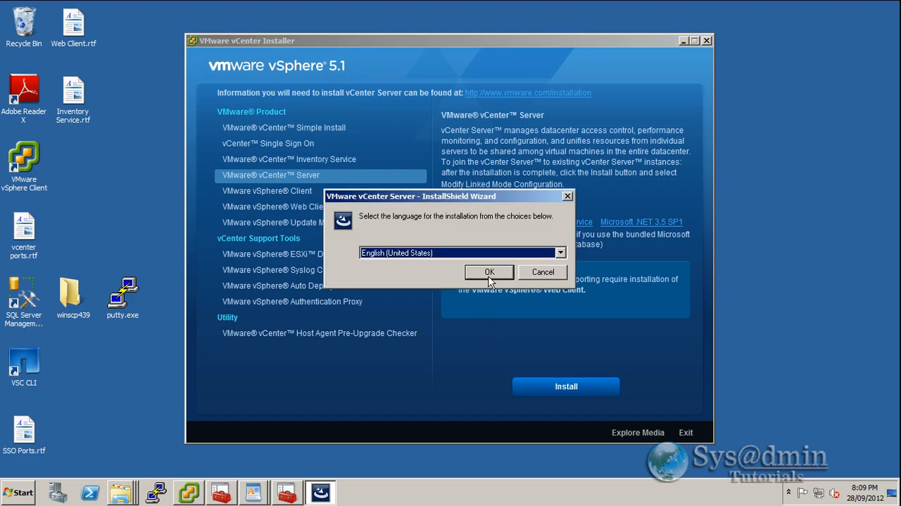
pyautogui.click(488, 272)
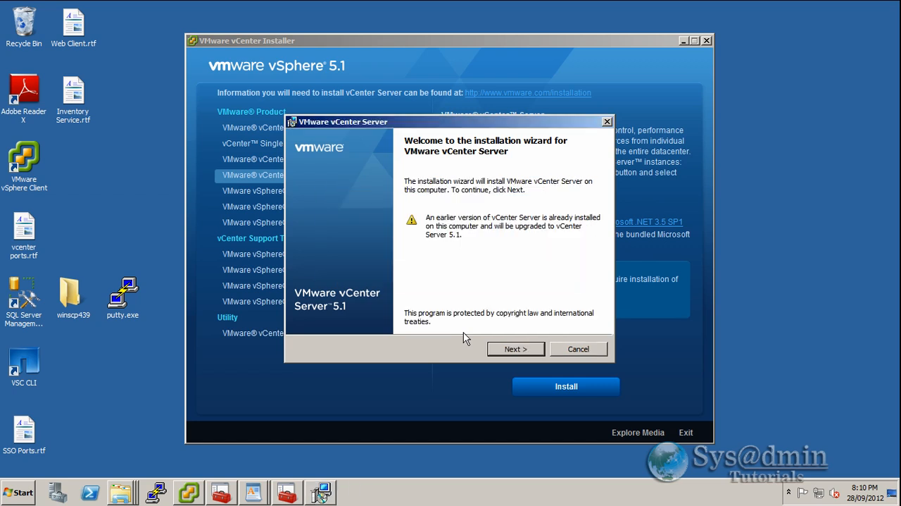
pyautogui.moveTo(457, 225)
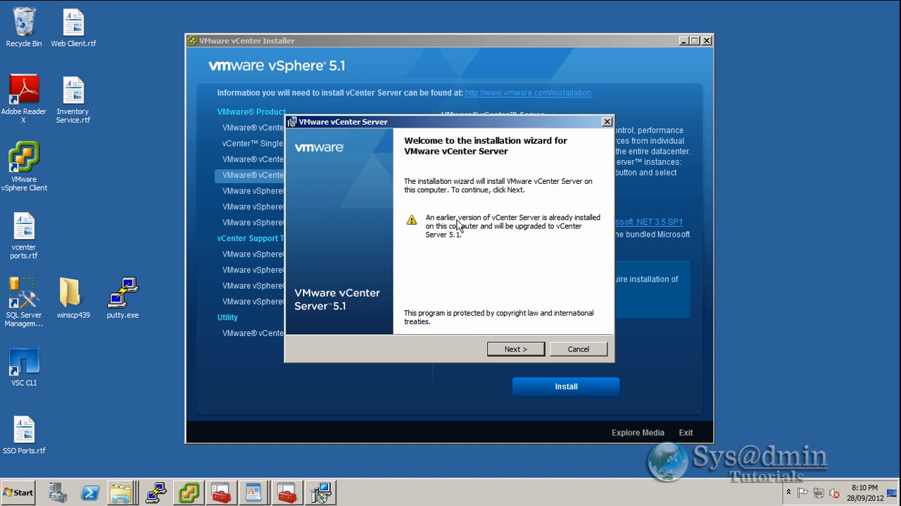
pyautogui.moveTo(528, 244)
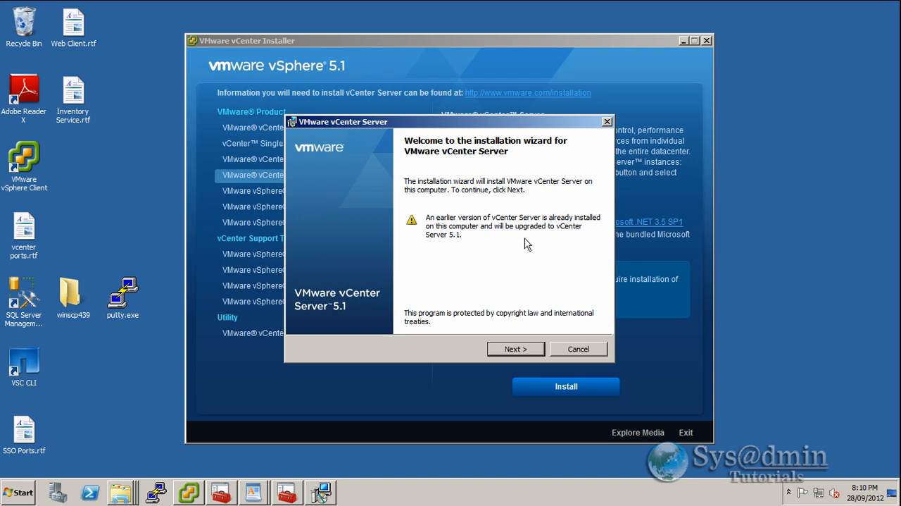
pyautogui.moveTo(477, 246)
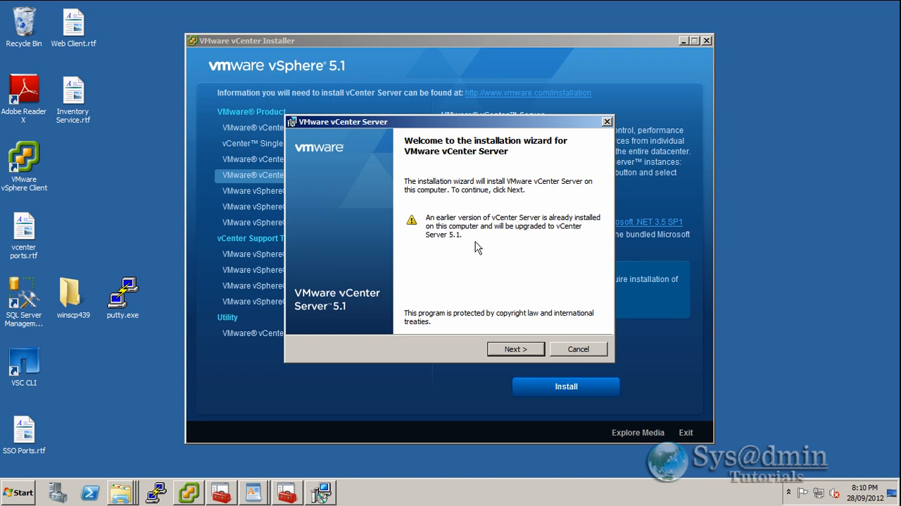
pyautogui.moveTo(518, 292)
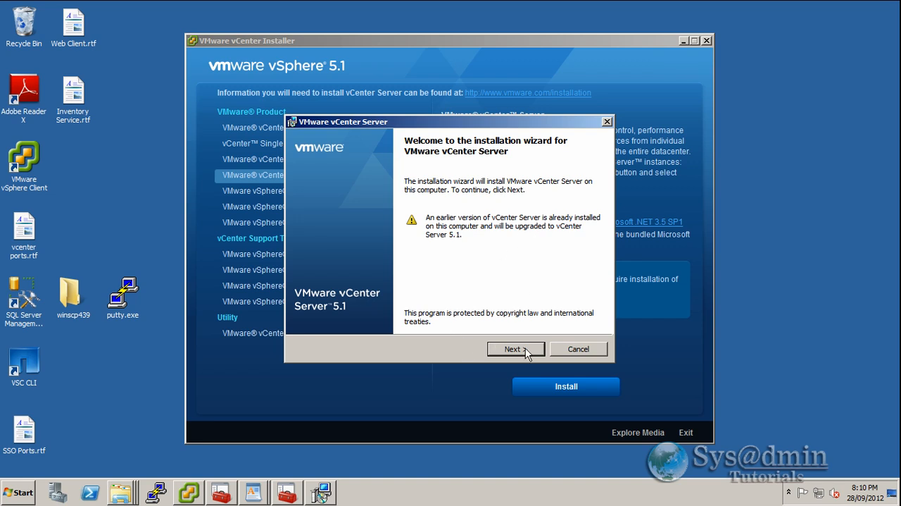
# Advance past the welcome, patent agreement and license agreement pages.
pyautogui.click(513, 349)
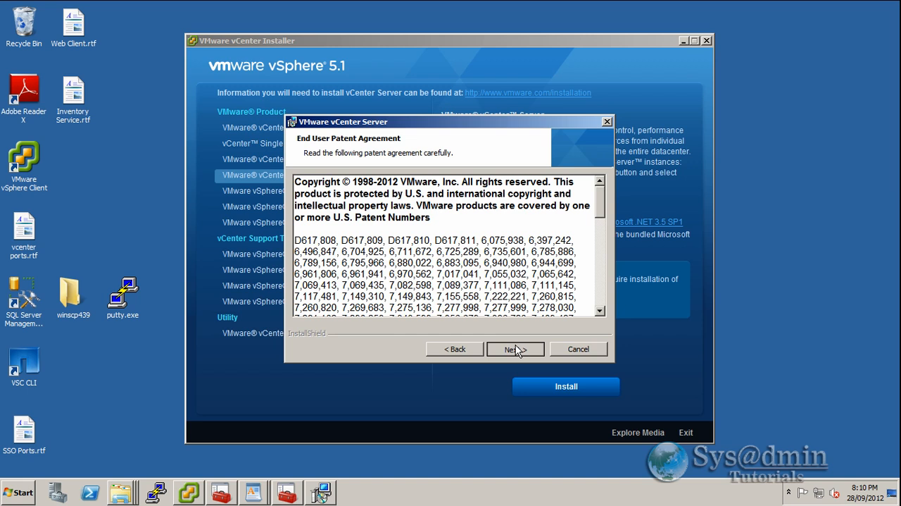
pyautogui.click(516, 348)
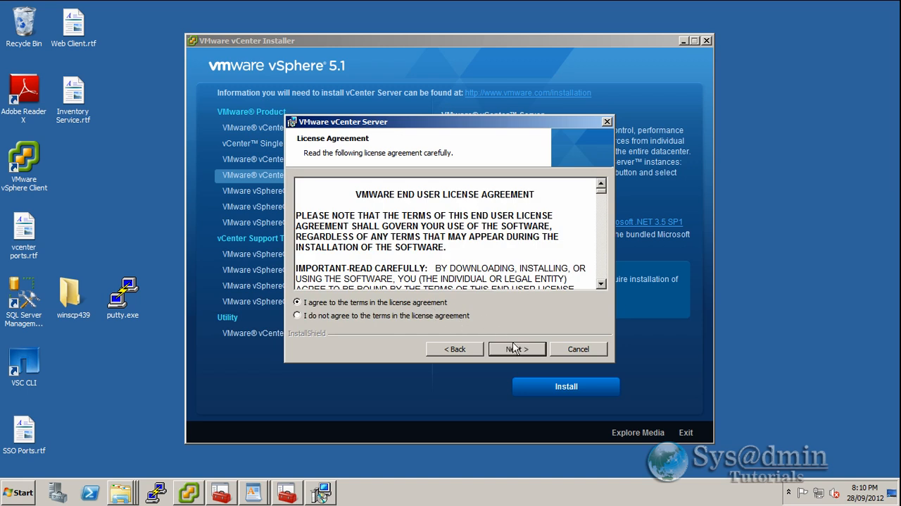
pyautogui.click(516, 348)
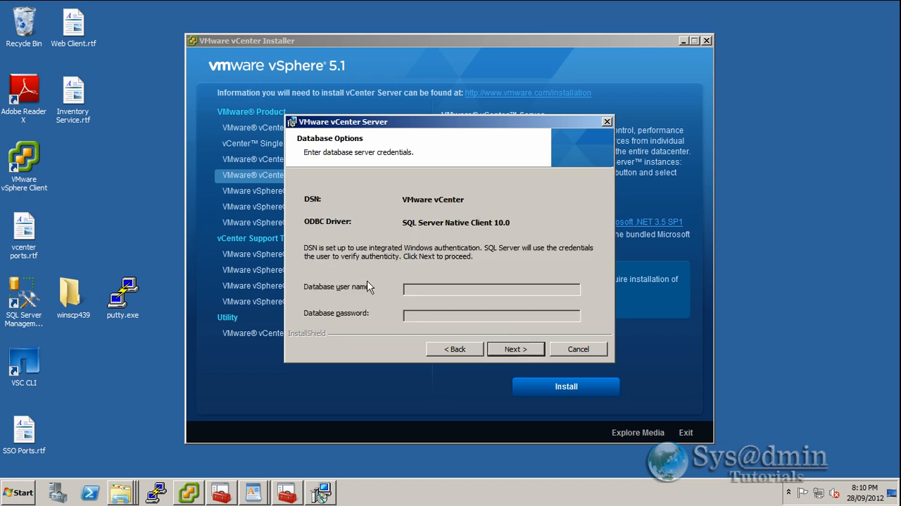
pyautogui.moveTo(462, 345)
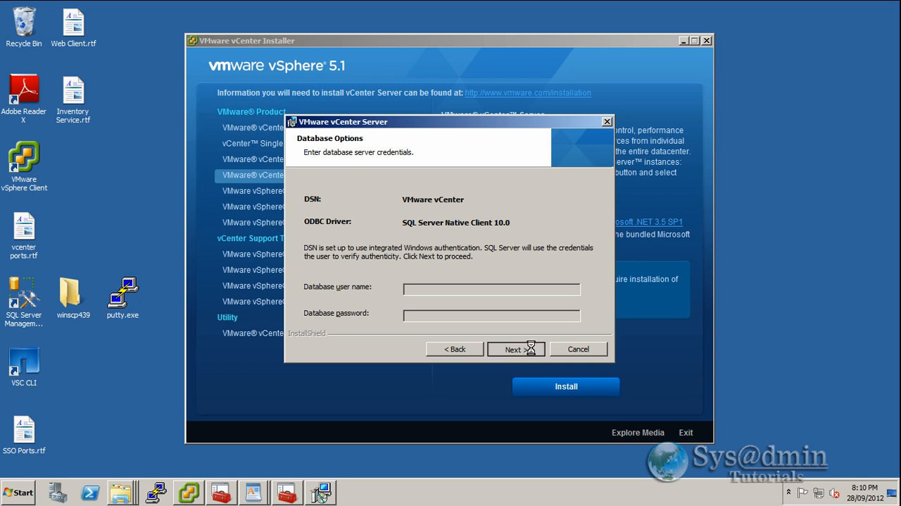
# Choose to upgrade the existing vCenter Server database and confirm database and SSL backups.
pyautogui.click(515, 348)
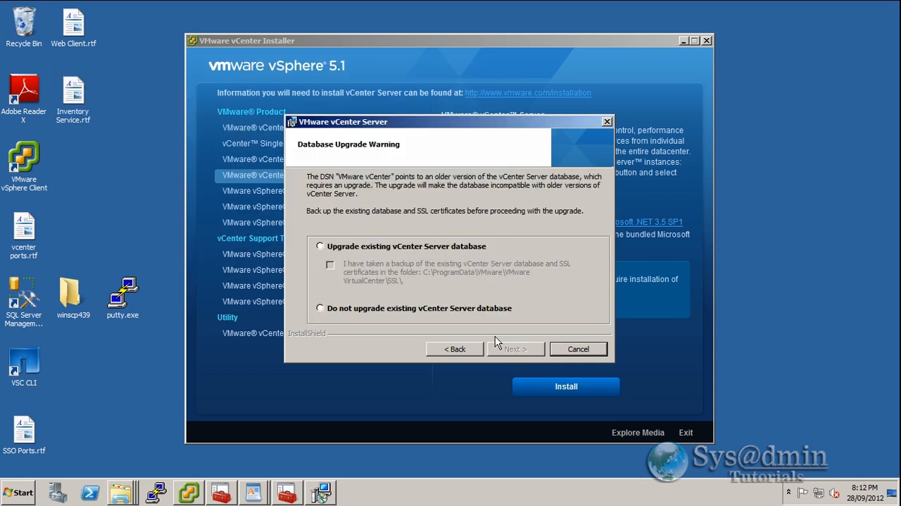
pyautogui.click(321, 246)
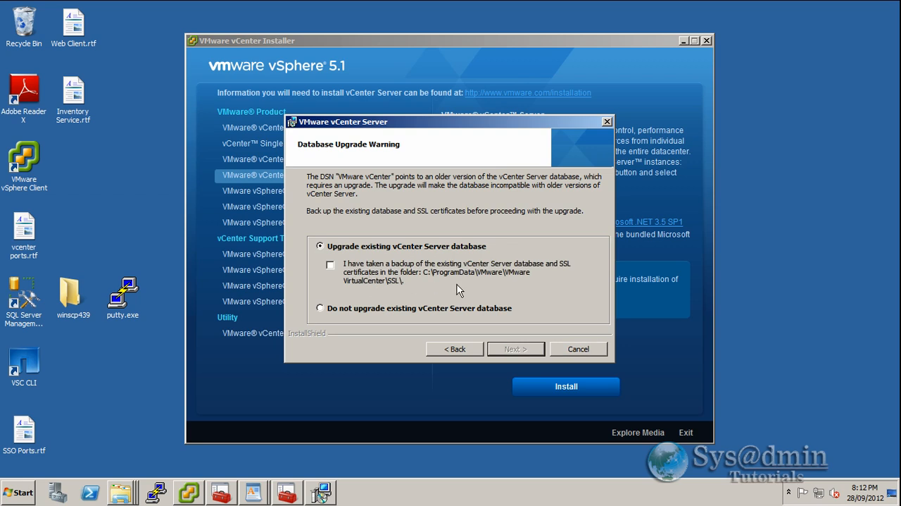
pyautogui.moveTo(331, 271)
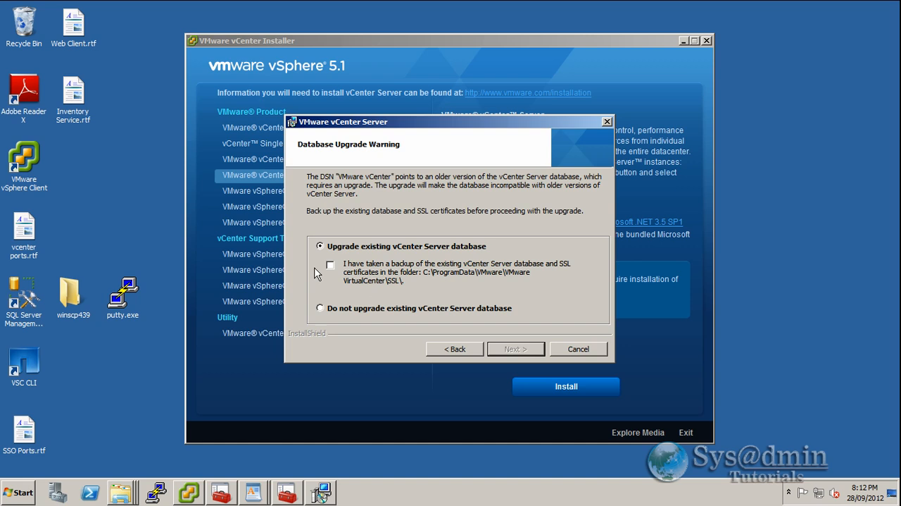
pyautogui.click(330, 264)
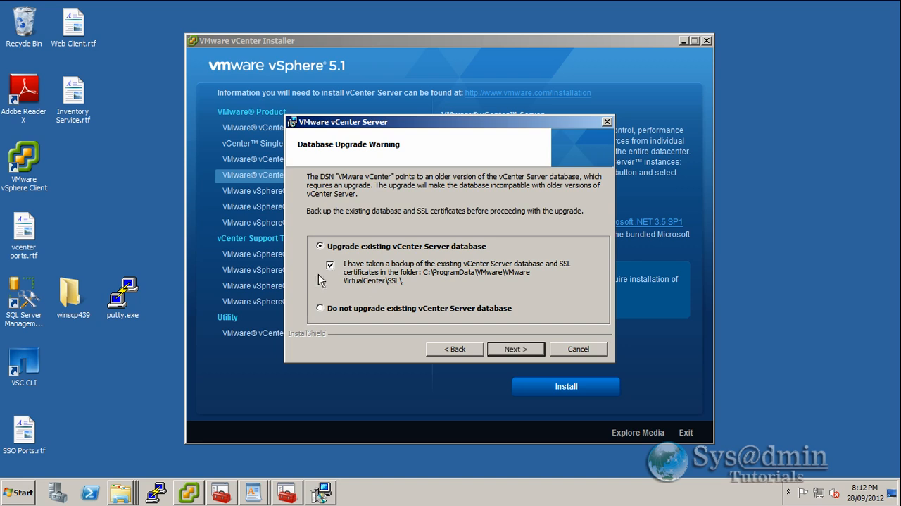
pyautogui.moveTo(398, 288)
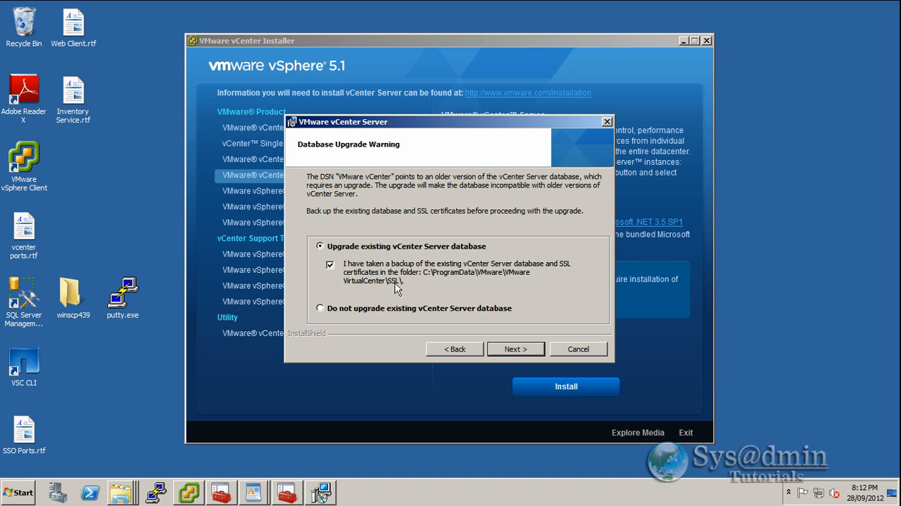
pyautogui.moveTo(447, 286)
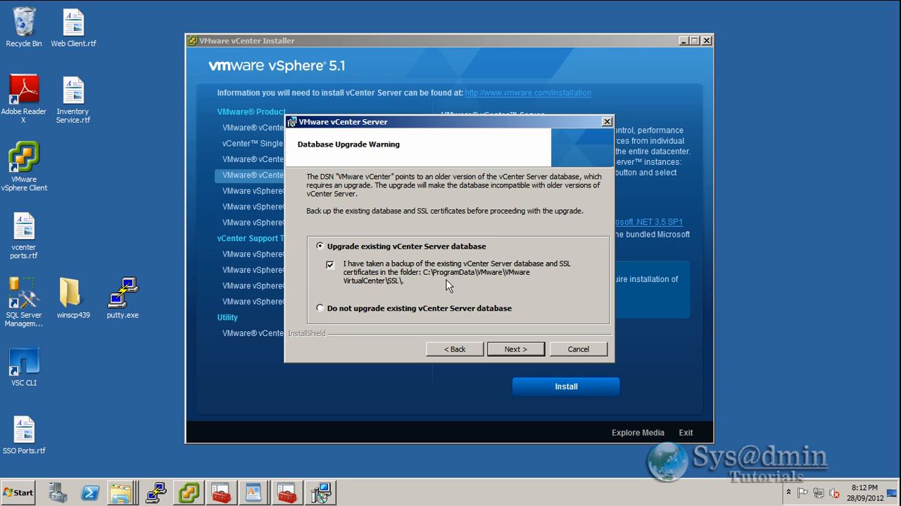
pyautogui.moveTo(517, 304)
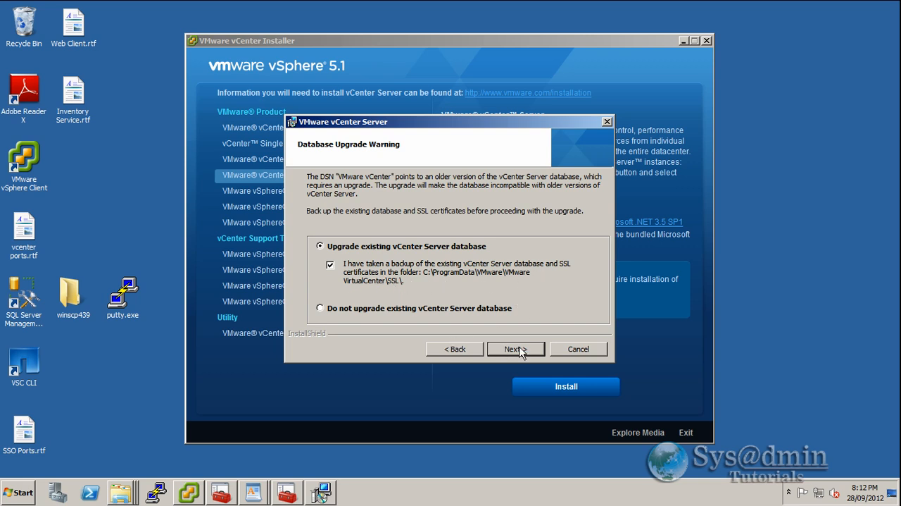
# Set the vCenter Agent upgrade to Manual.
pyautogui.click(515, 349)
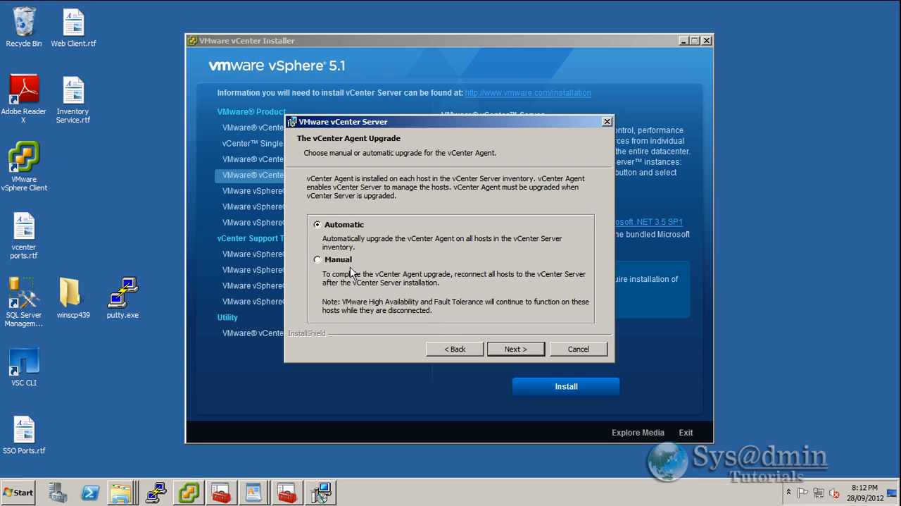
pyautogui.moveTo(394, 265)
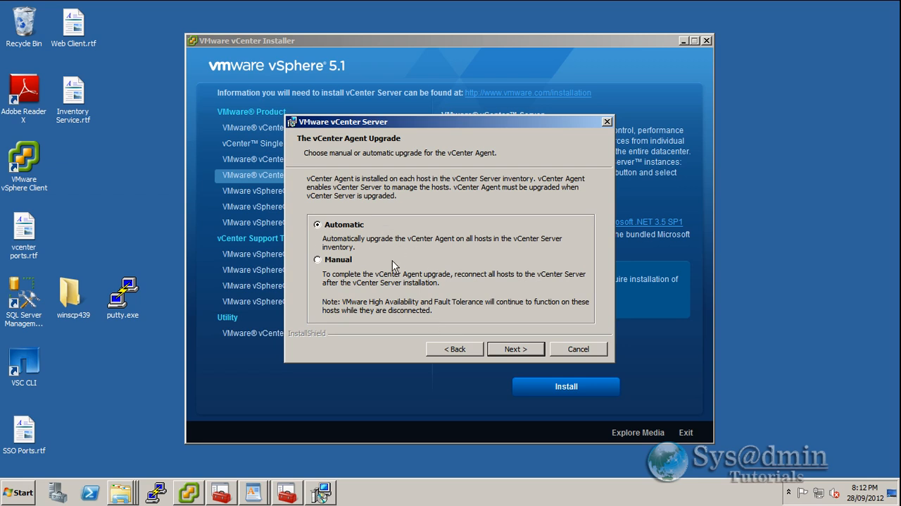
pyautogui.moveTo(454, 254)
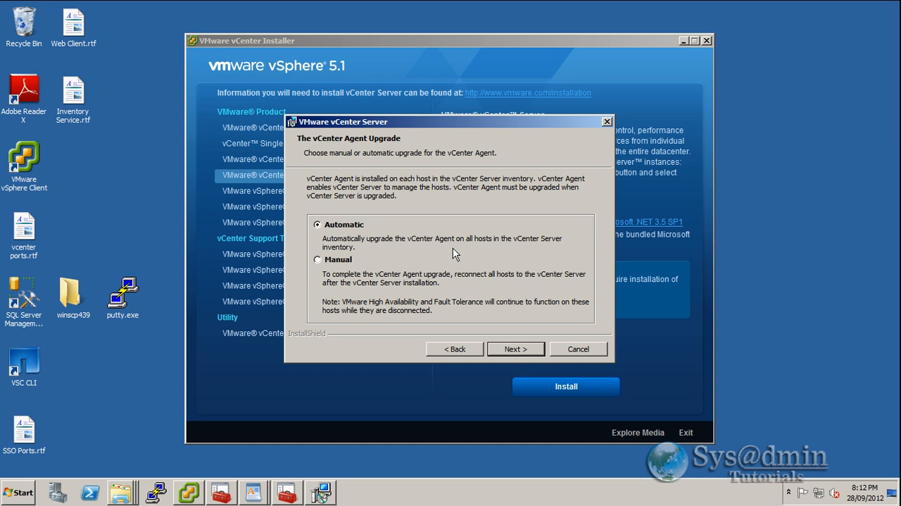
pyautogui.moveTo(358, 273)
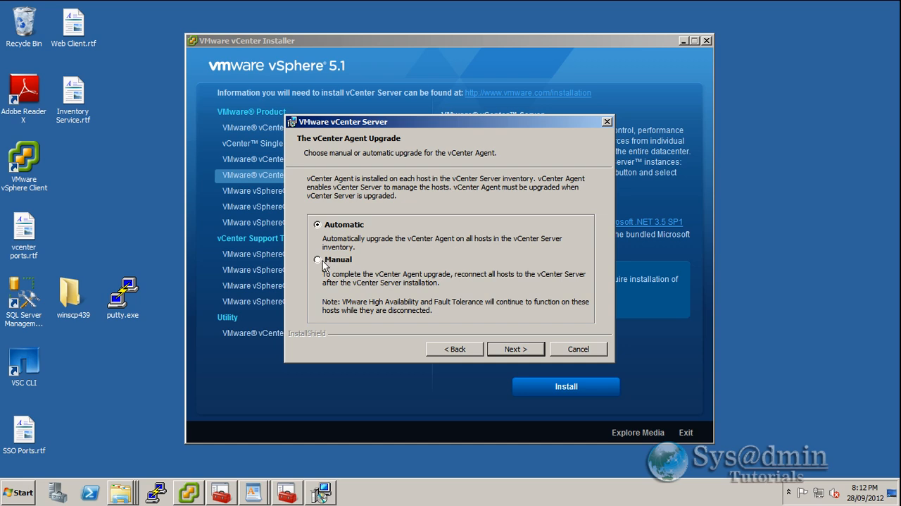
pyautogui.moveTo(321, 264)
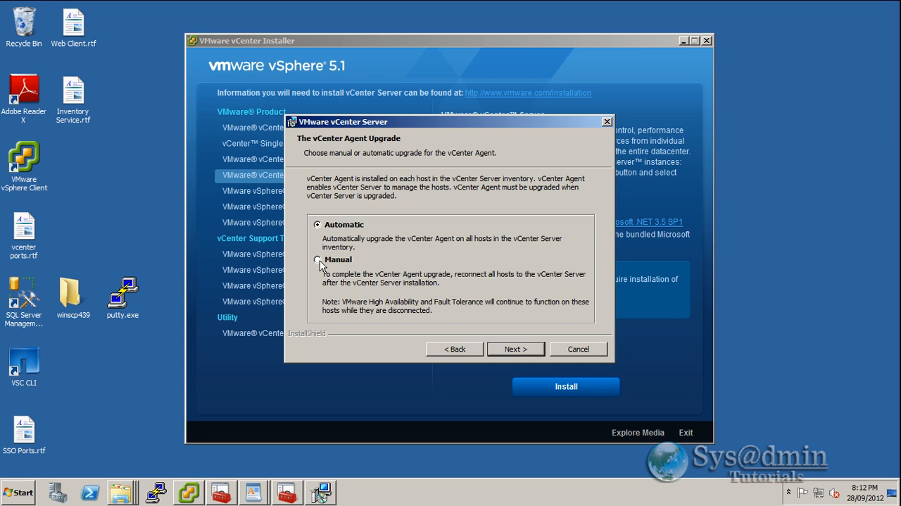
pyautogui.click(318, 261)
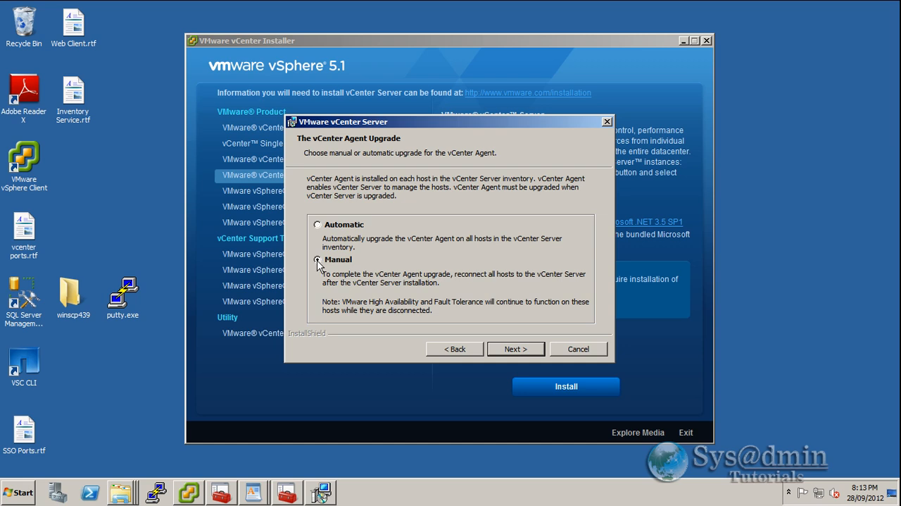
pyautogui.click(317, 259)
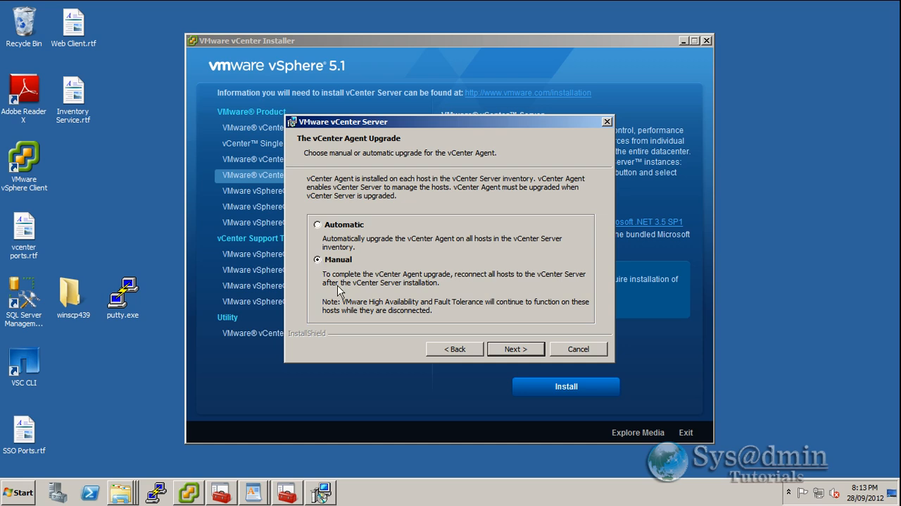
pyautogui.moveTo(528, 353)
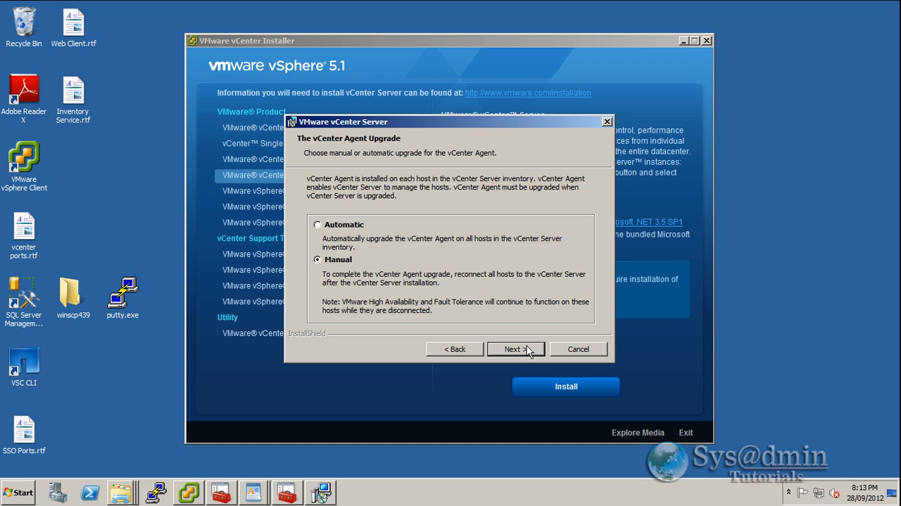
# Enter the vcenterservice account password for domain vmvc1.vmlab.local.
pyautogui.click(516, 348)
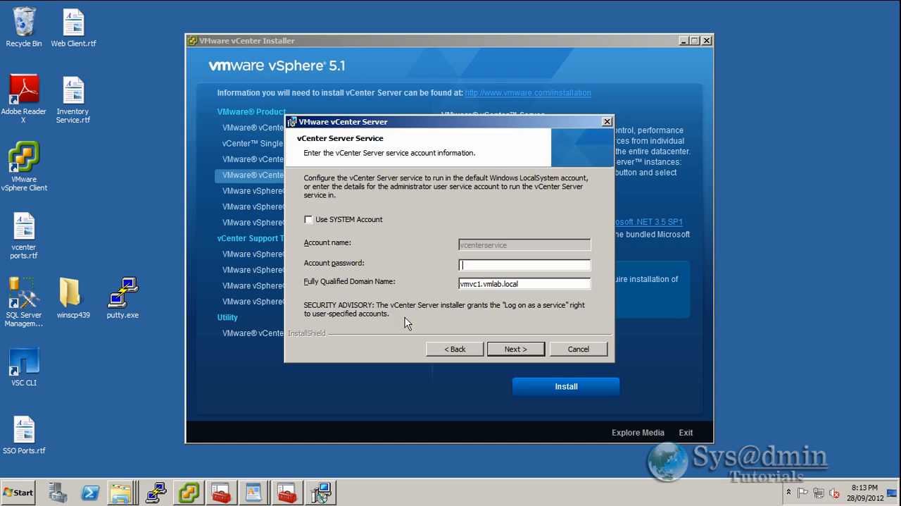
pyautogui.write('••••')
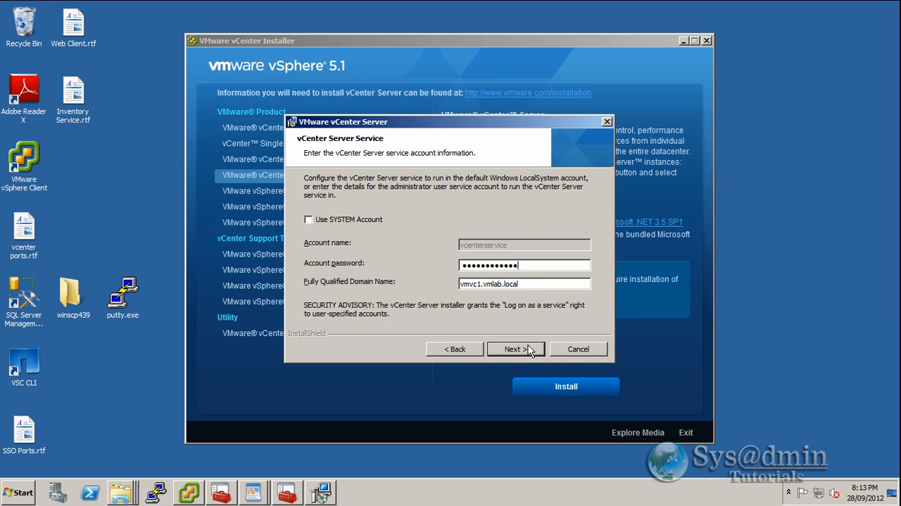
# Reach Configure Ports keeping defaults HTTPS 443 and HTTP 80, dismissing the Run prompt.
pyautogui.click(514, 348)
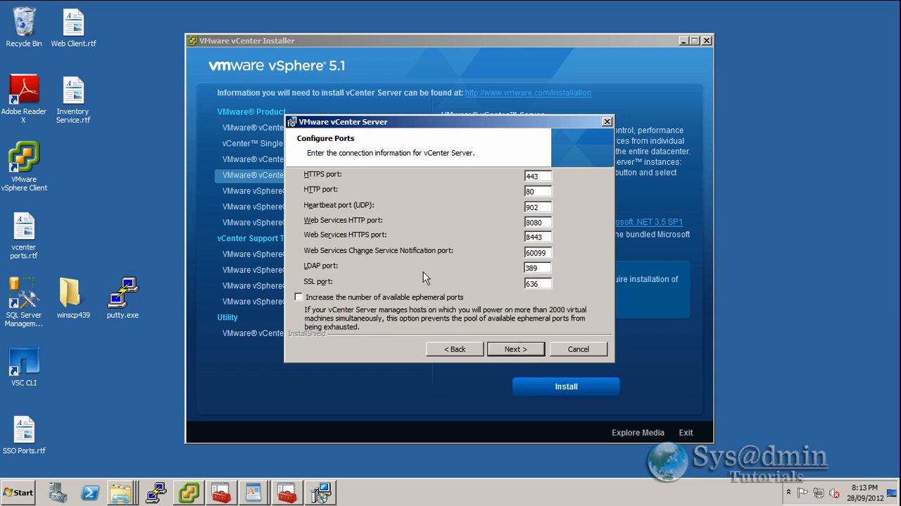
pyautogui.moveTo(419, 326)
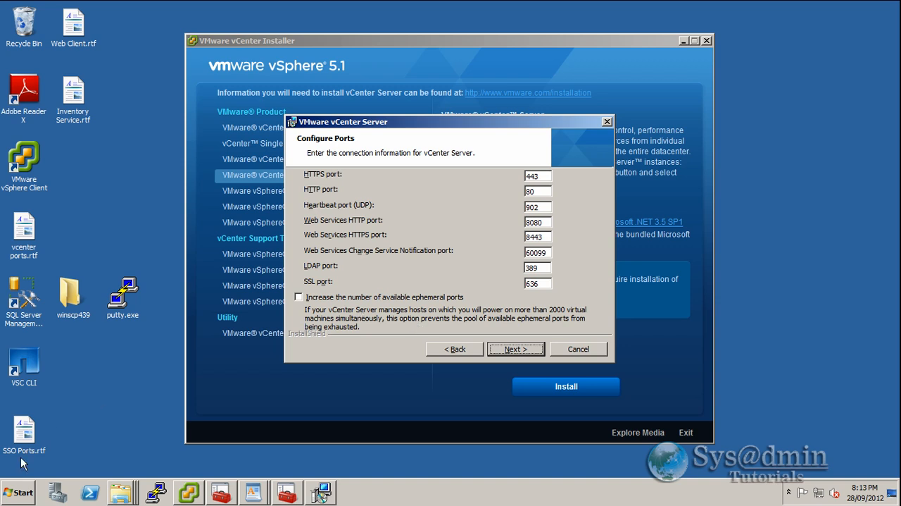
pyautogui.write('wor')
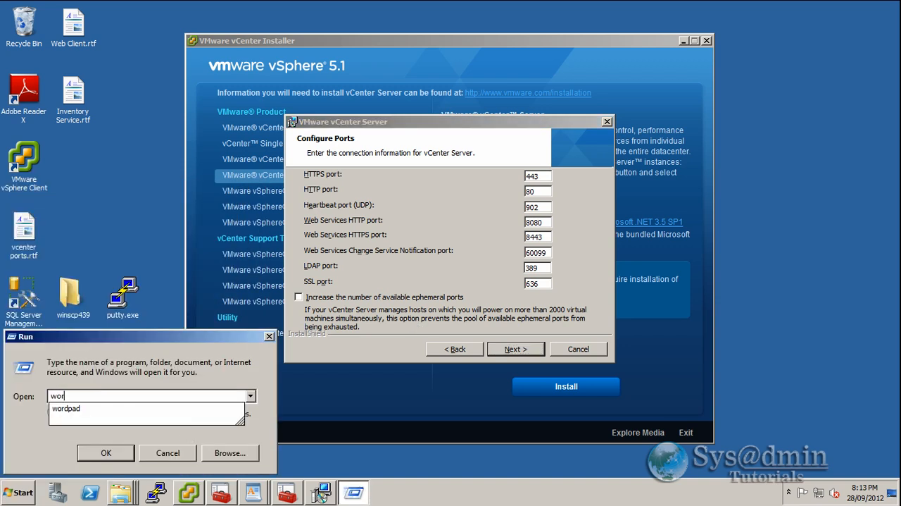
pyautogui.click(106, 452)
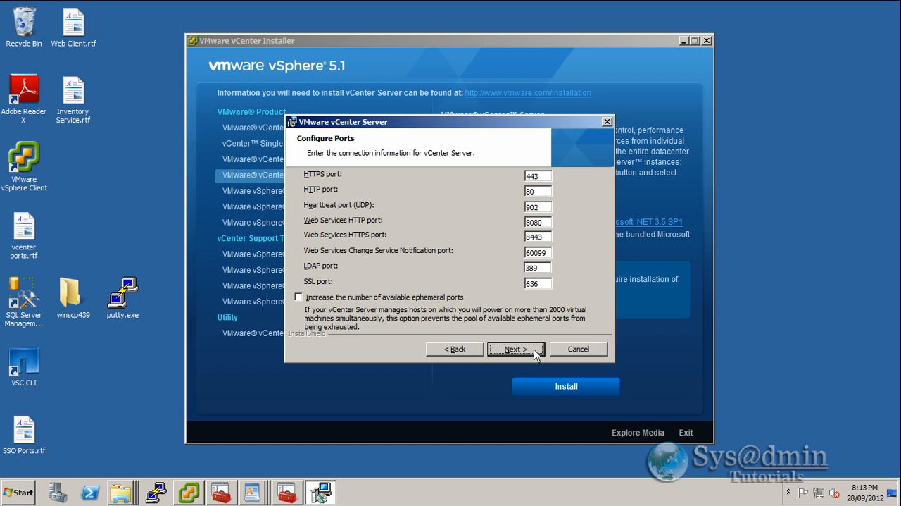
pyautogui.moveTo(530, 354)
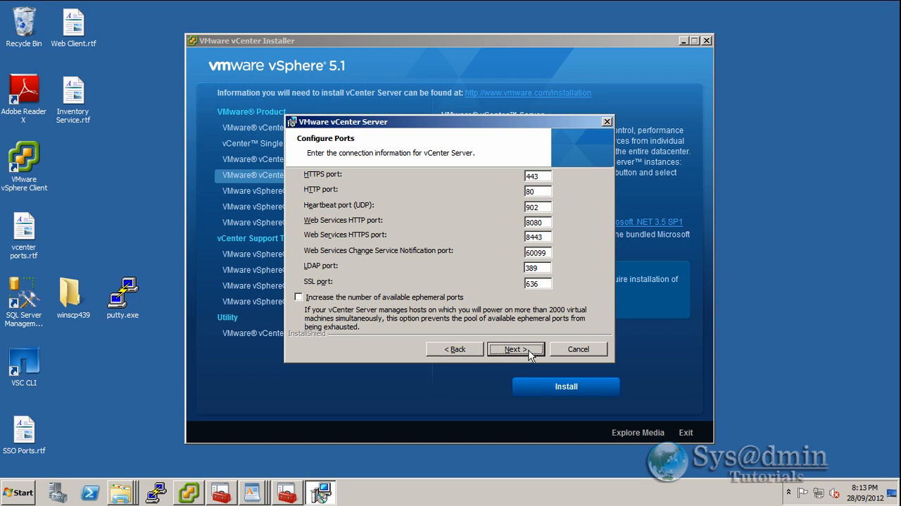
# Accept the default ports and reach JVM memory with Small (1024 MB) selected.
pyautogui.click(515, 349)
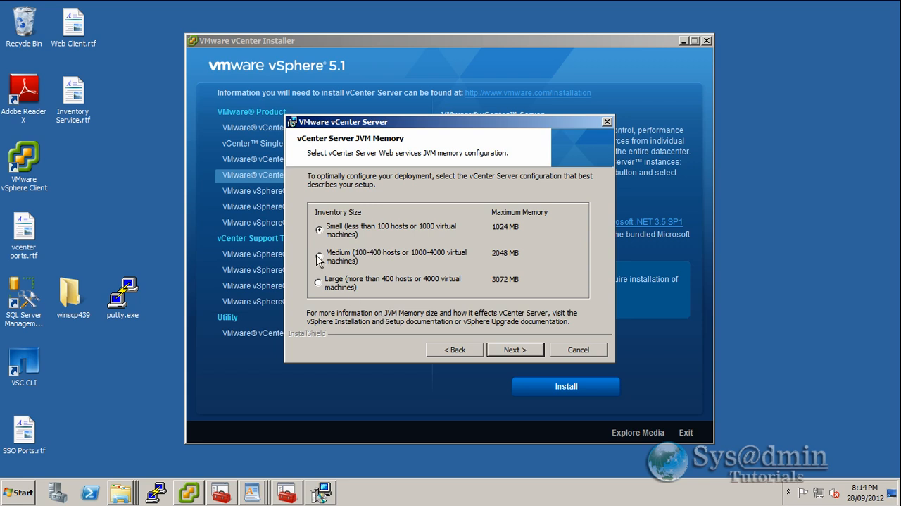
pyautogui.moveTo(423, 322)
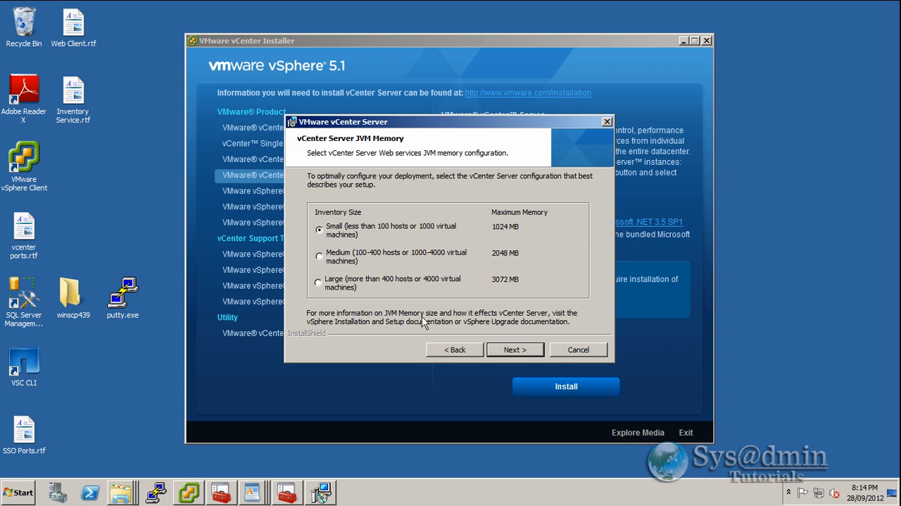
pyautogui.moveTo(515, 349)
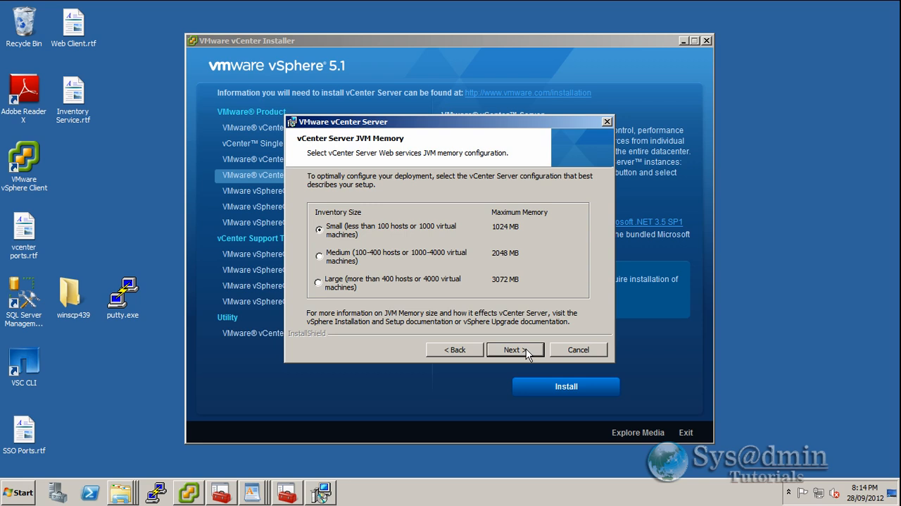
# Keep Small JVM memory and enter the SSO administrator password twice.
pyautogui.click(515, 349)
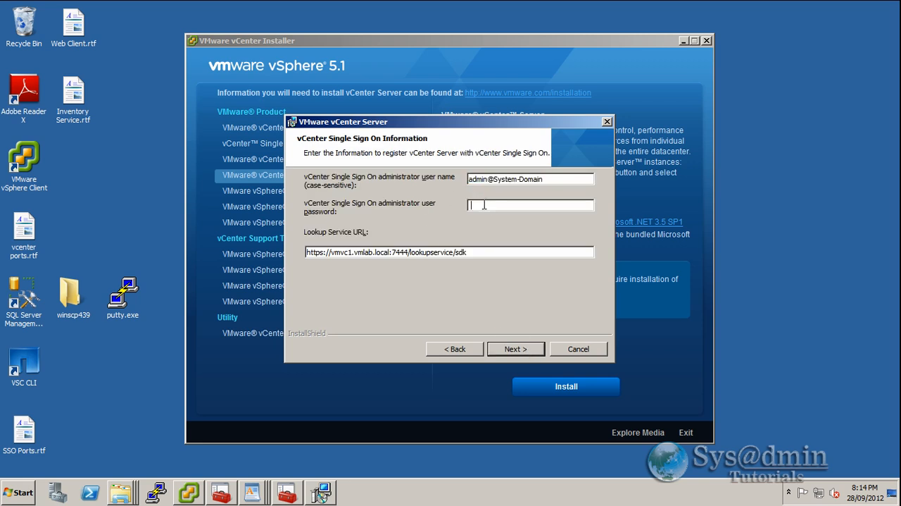
pyautogui.write('password')
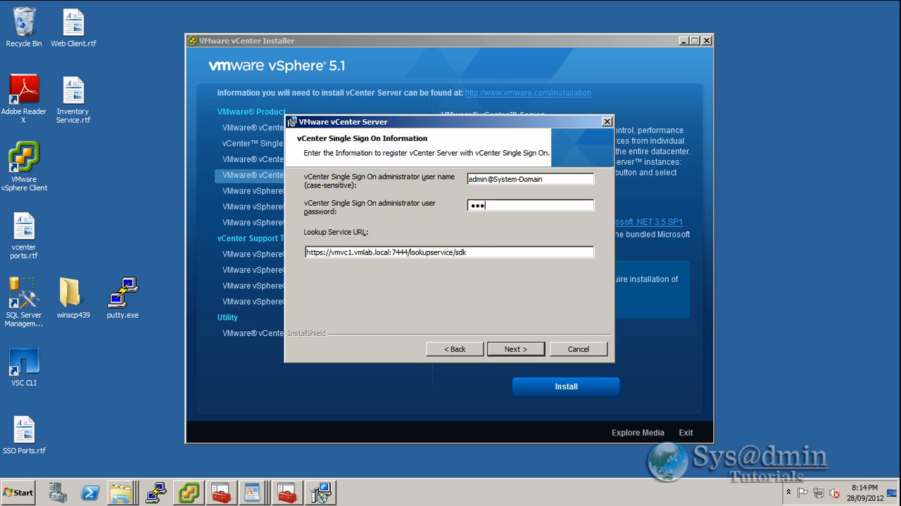
pyautogui.write('password')
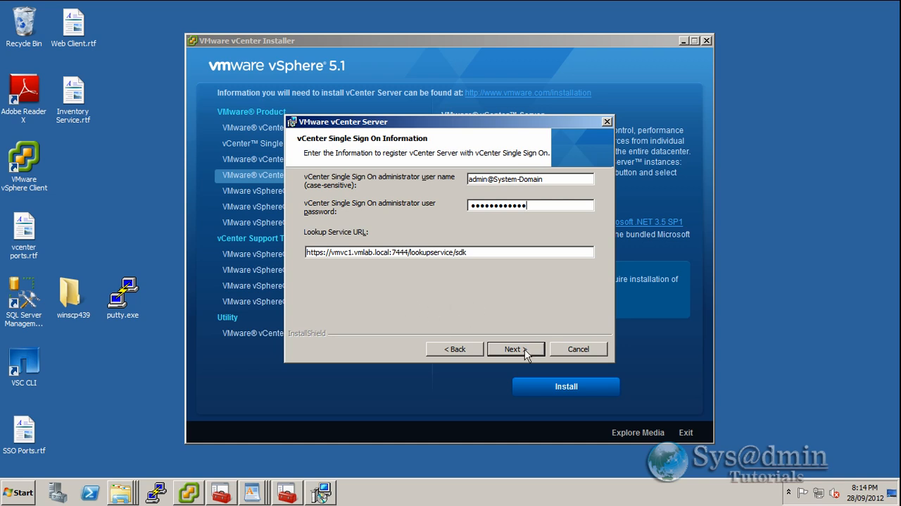
# Submit SSO details and check Inventory Service.rtf notes for port 10443.
pyautogui.click(515, 348)
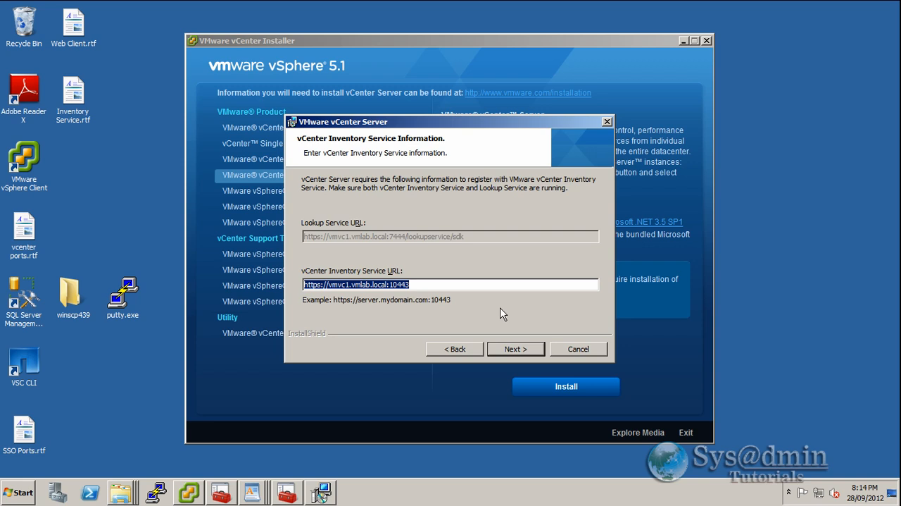
pyautogui.moveTo(342, 300)
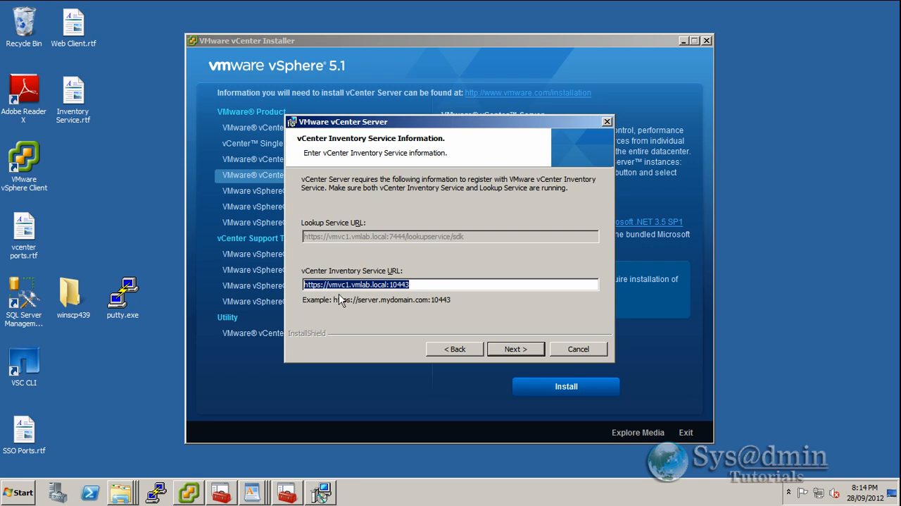
pyautogui.moveTo(415, 296)
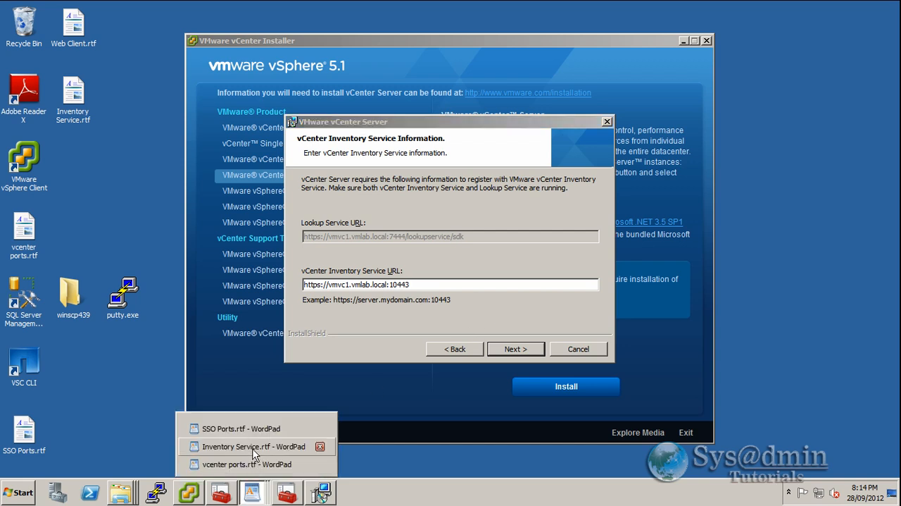
pyautogui.click(253, 446)
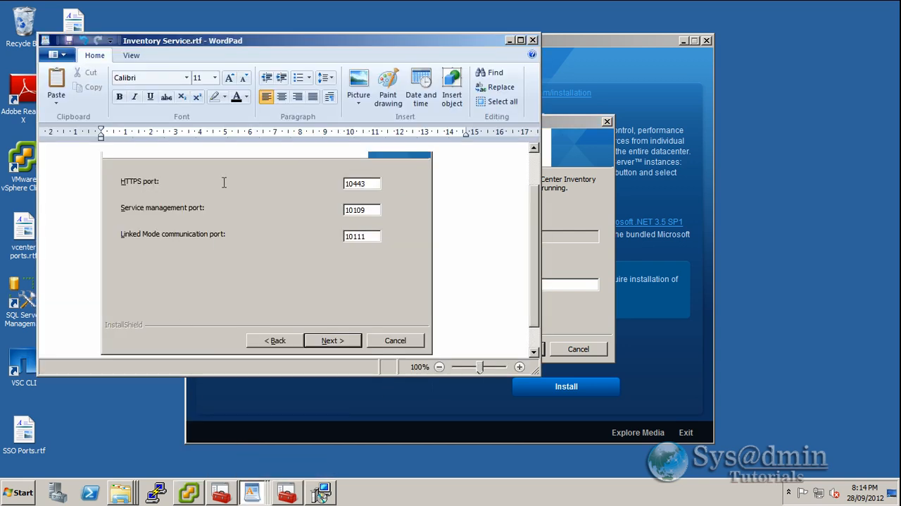
pyautogui.moveTo(279, 194)
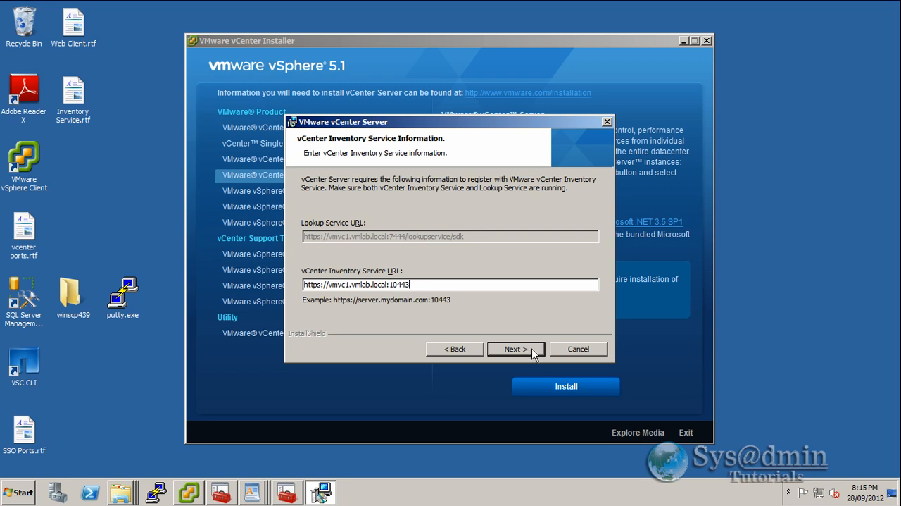
# Accept the Inventory Service URL and default folder, install vCenter Server, then finish.
pyautogui.click(516, 348)
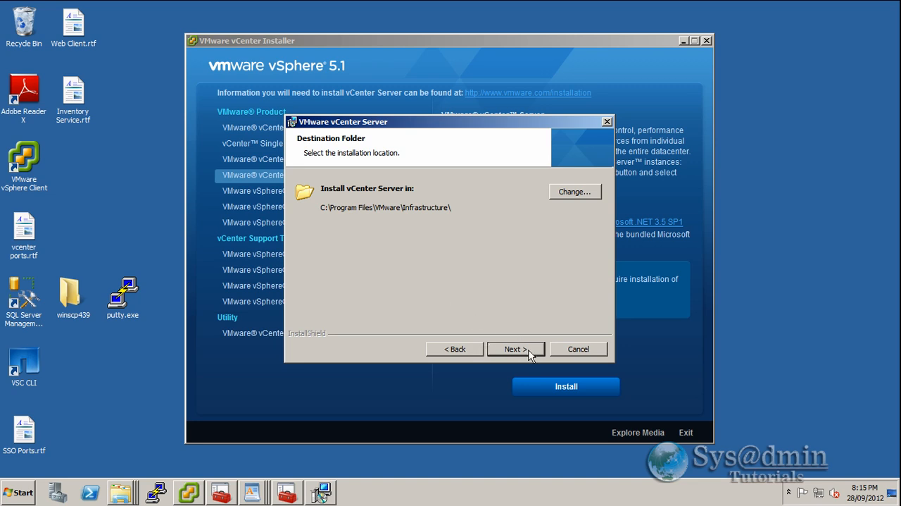
pyautogui.click(515, 348)
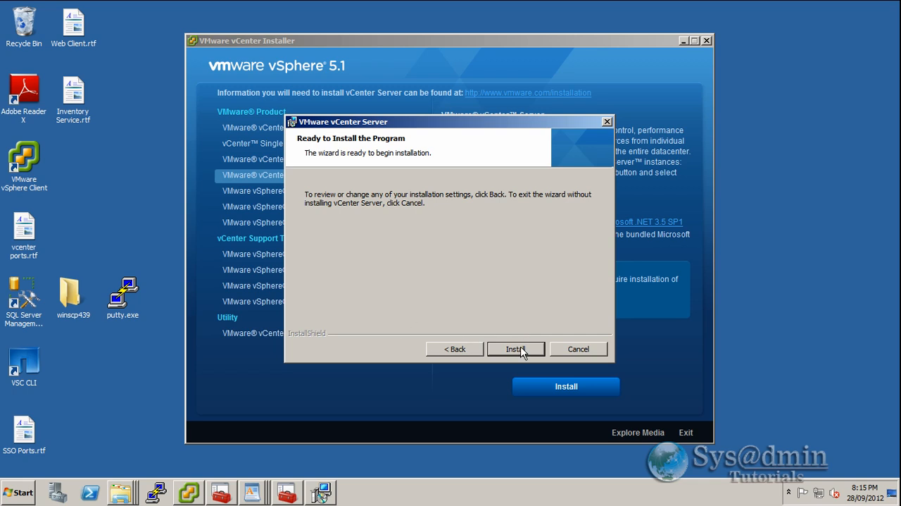
pyautogui.click(517, 349)
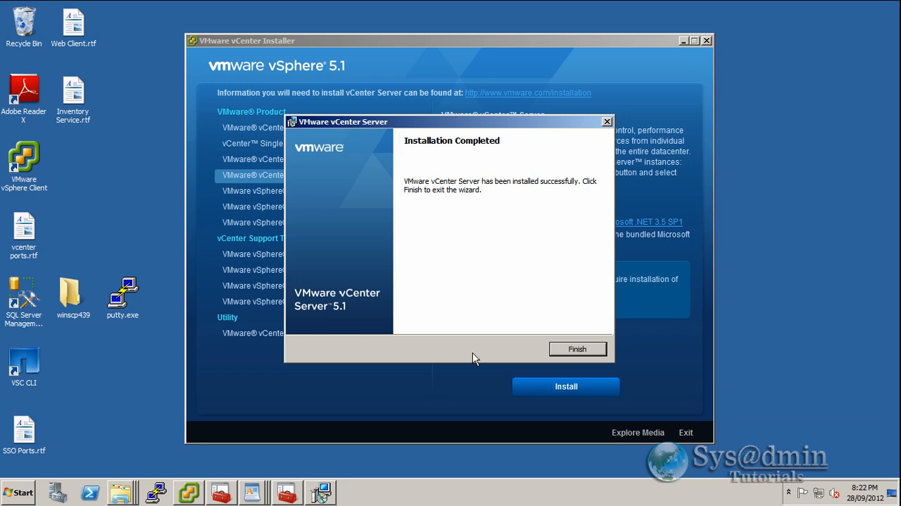
pyautogui.click(576, 348)
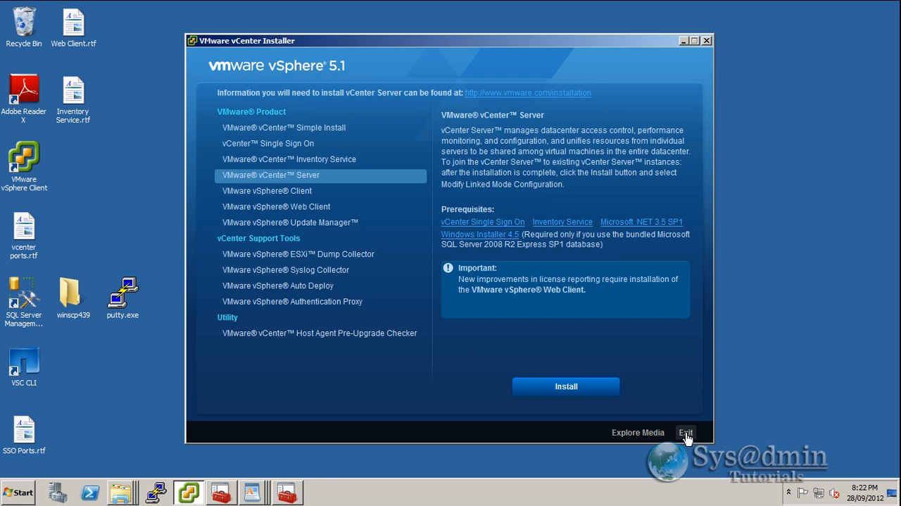
# Exit the vSphere installer and launch the vSphere Web Client from the Start menu.
pyautogui.click(685, 432)
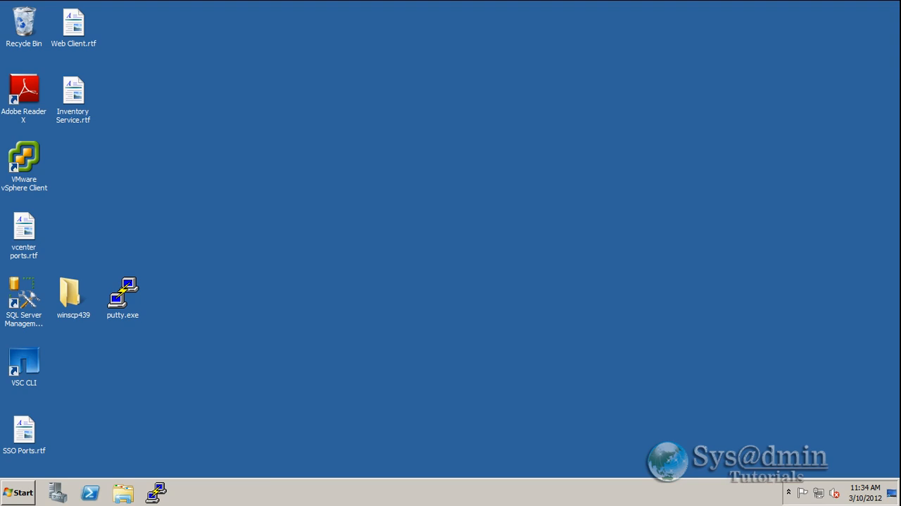
pyautogui.click(18, 491)
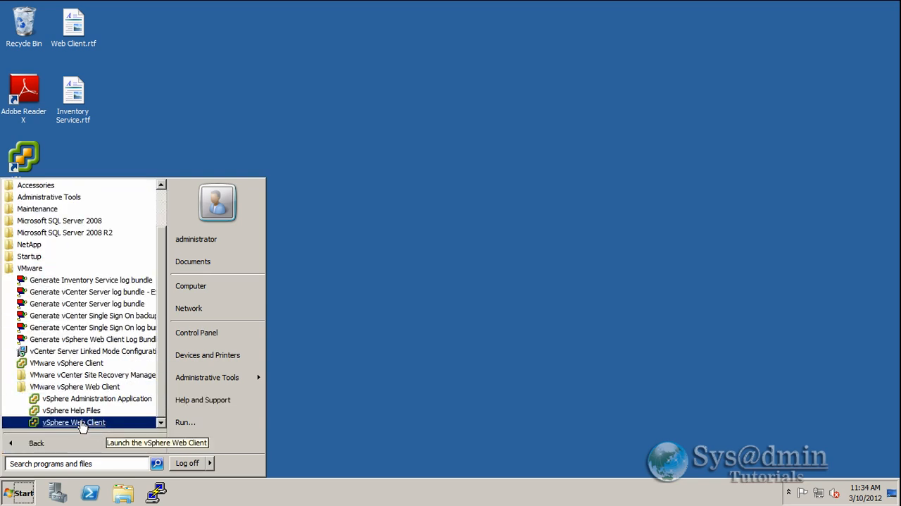
pyautogui.click(73, 422)
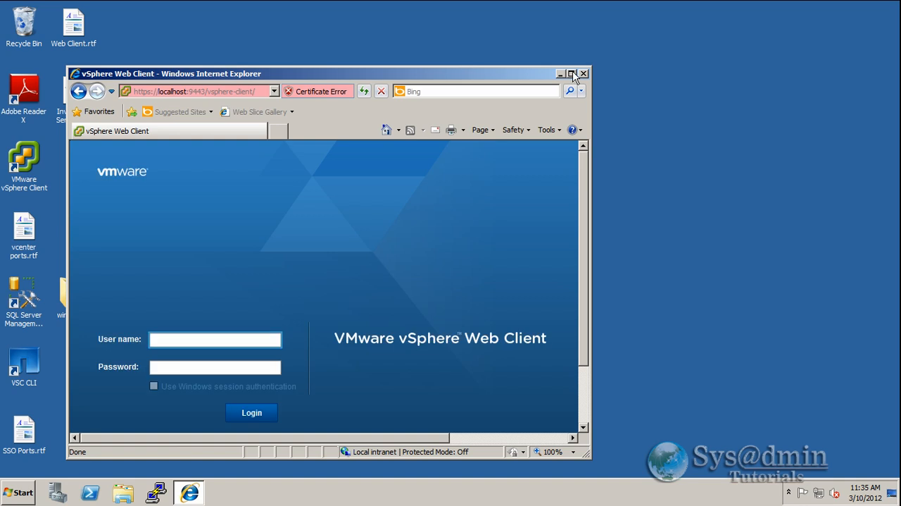
# Maximize the browser and log in to the Web Client as vmvc1\administrator.
pyautogui.click(571, 73)
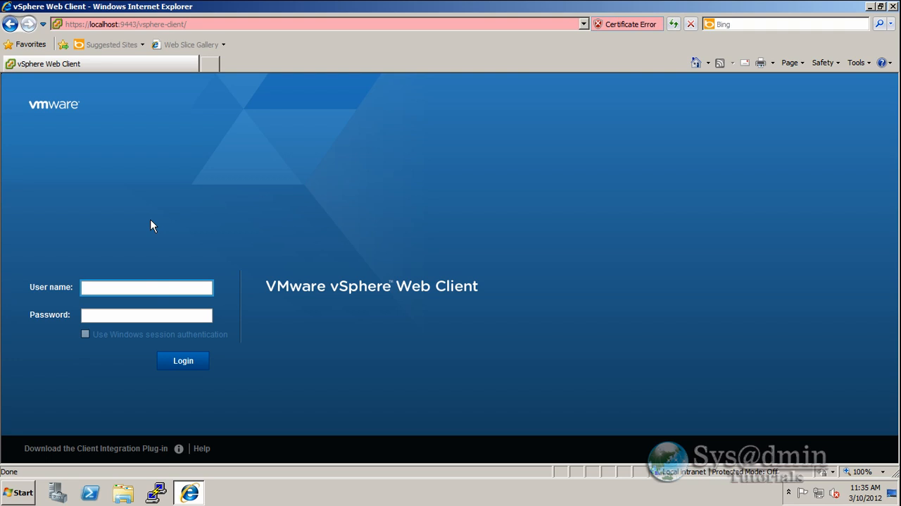
pyautogui.write('vmvc1\\a')
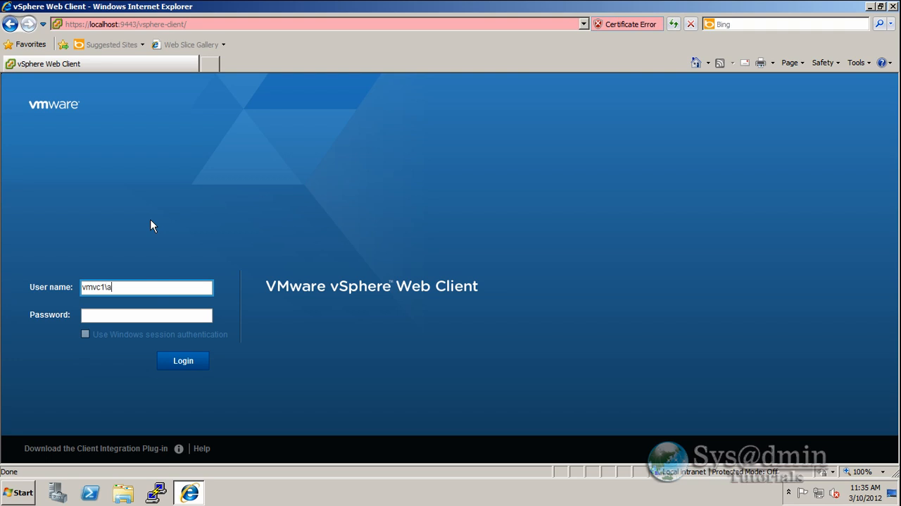
pyautogui.write('dministrator')
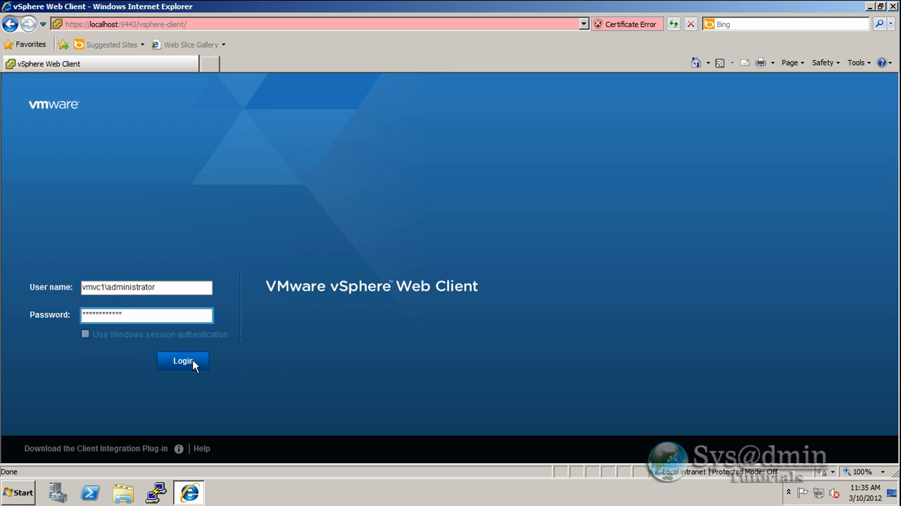
pyautogui.click(184, 361)
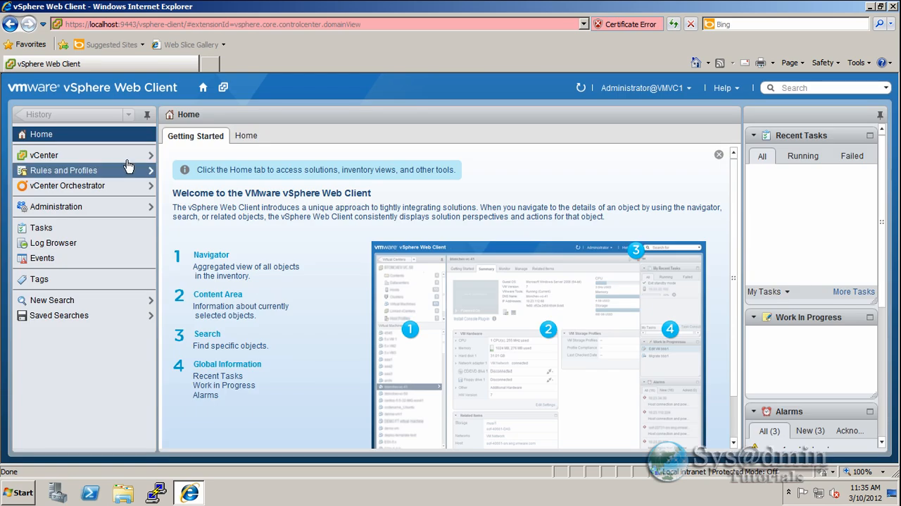
# Open vmvc1.vmlab.local's Manage > Permissions page from the vCenter inventory.
pyautogui.click(44, 155)
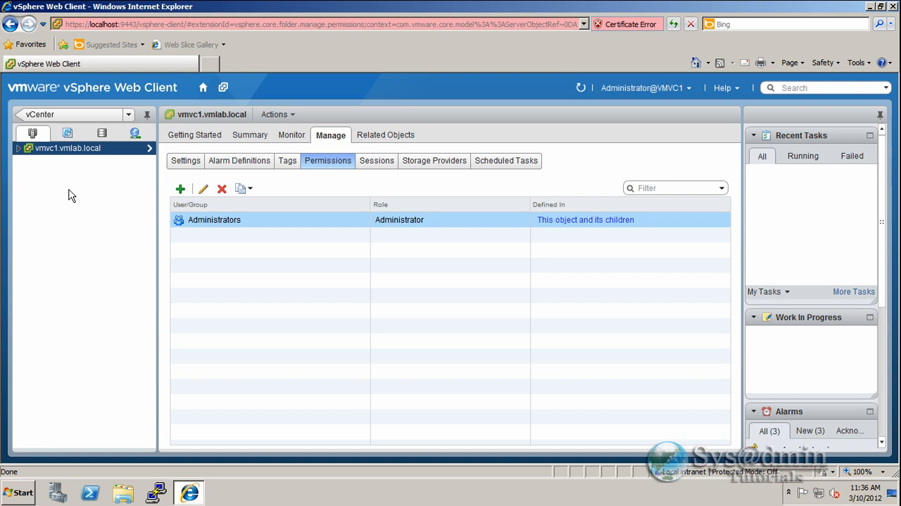
pyautogui.moveTo(377, 159)
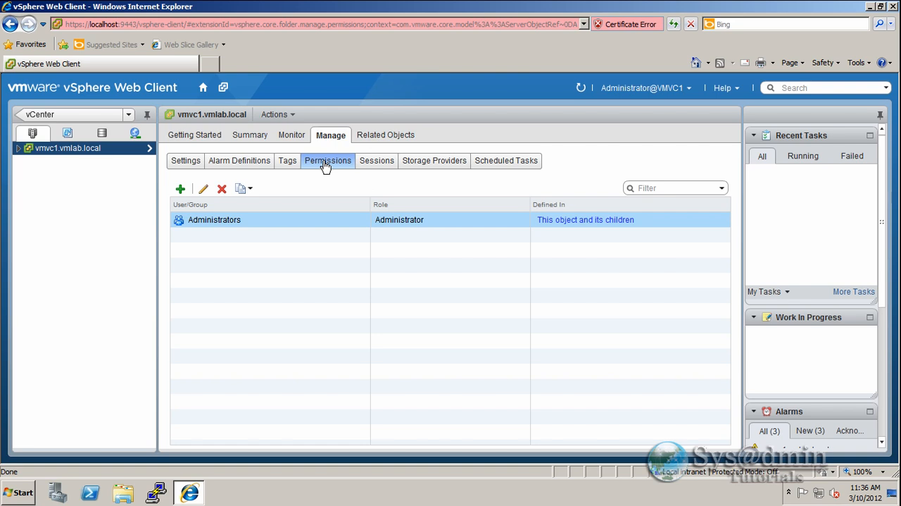
pyautogui.moveTo(206, 184)
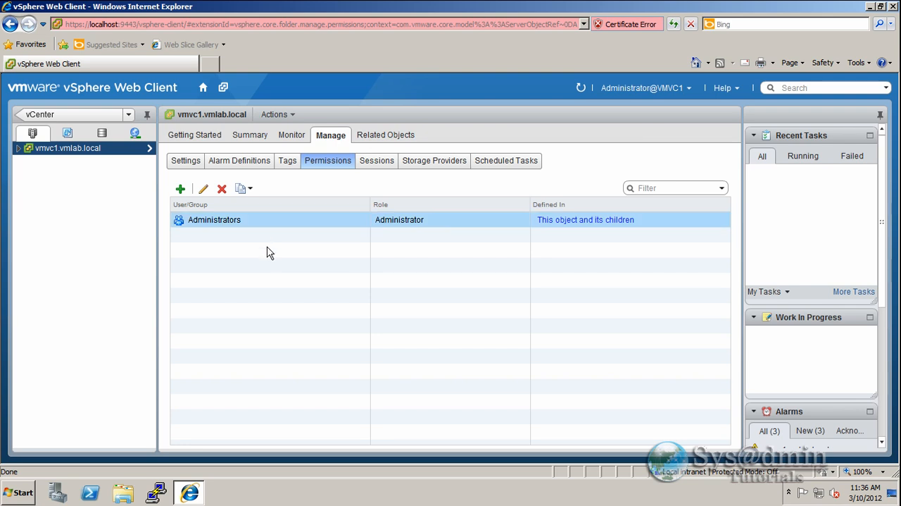
pyautogui.moveTo(258, 314)
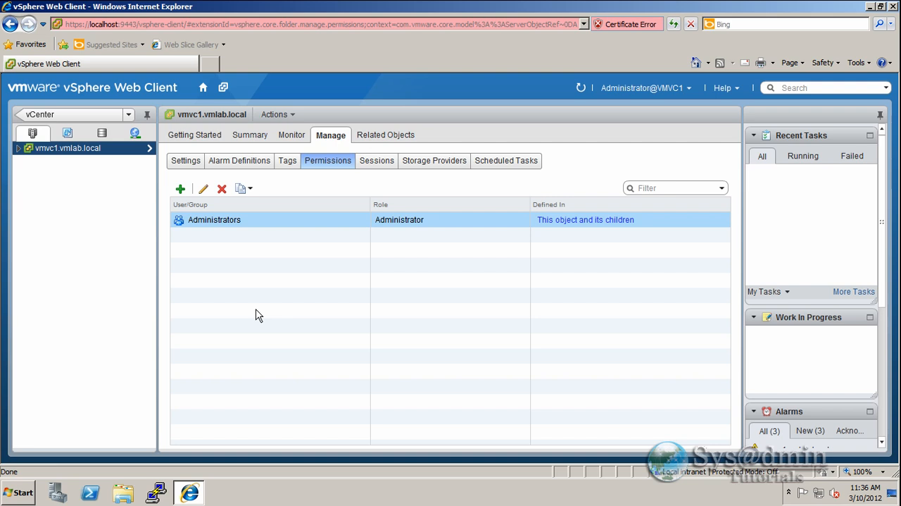
pyautogui.moveTo(260, 318)
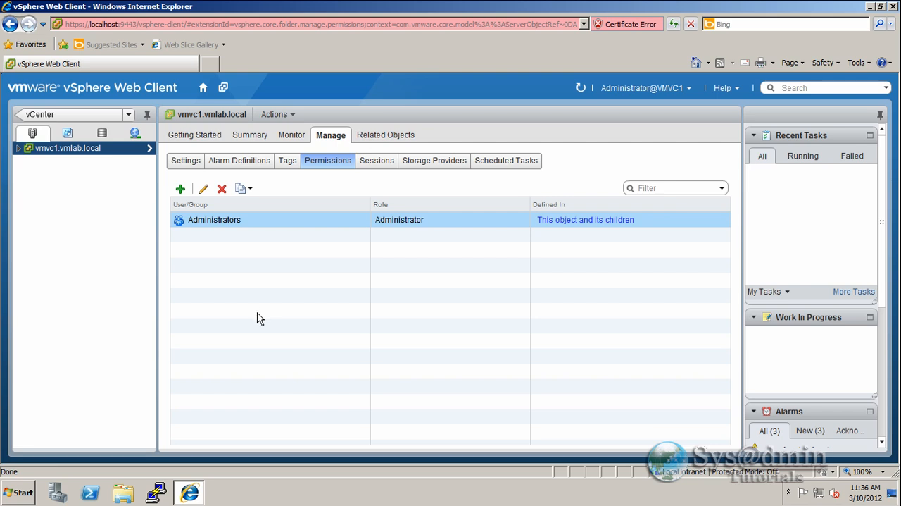
pyautogui.moveTo(255, 246)
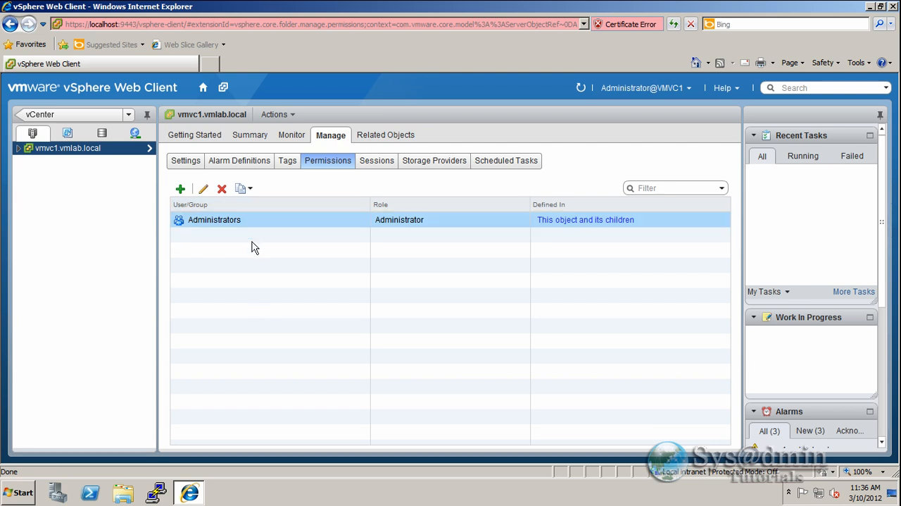
pyautogui.moveTo(246, 274)
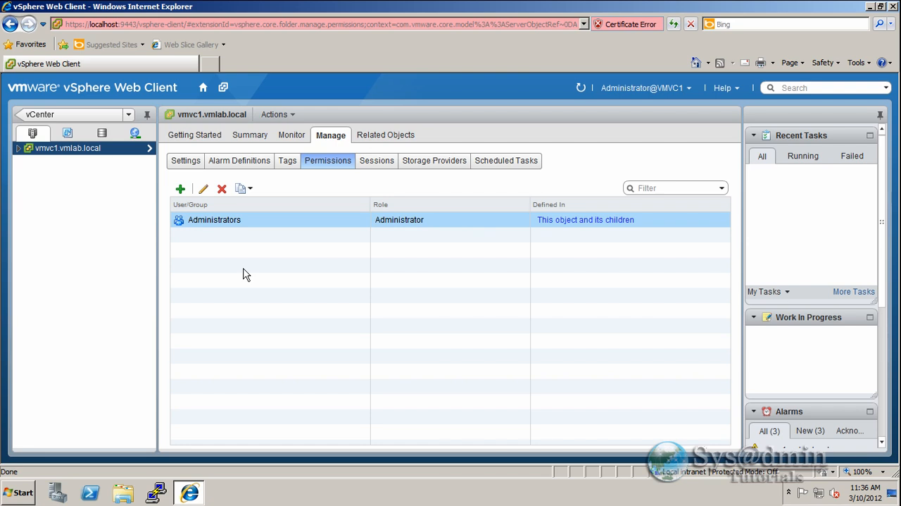
pyautogui.moveTo(180, 188)
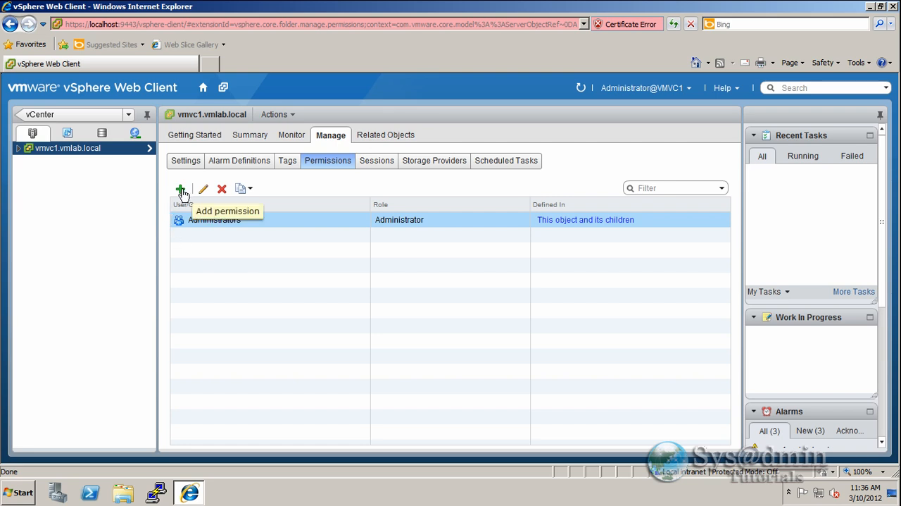
# Add a vCenter permission granting VMLAB.LOCAL\Domain Admins the Administrator role.
pyautogui.click(181, 188)
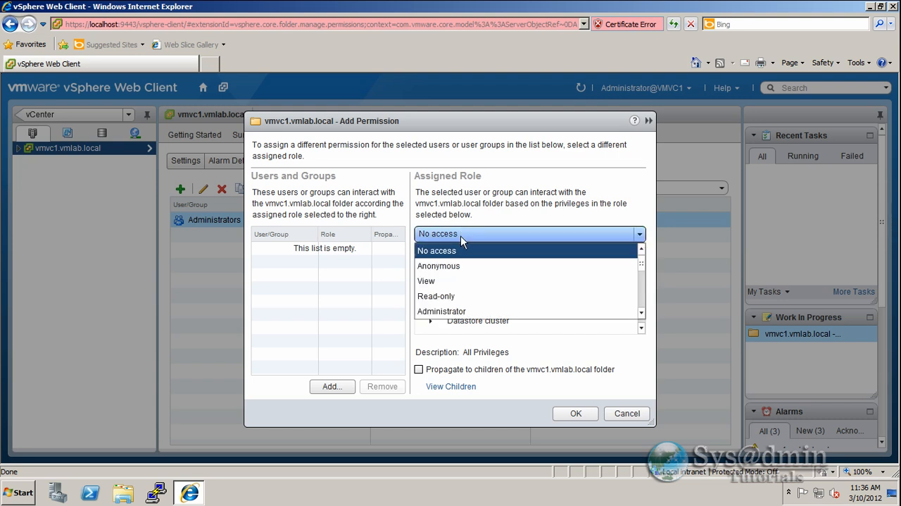
pyautogui.moveTo(441, 311)
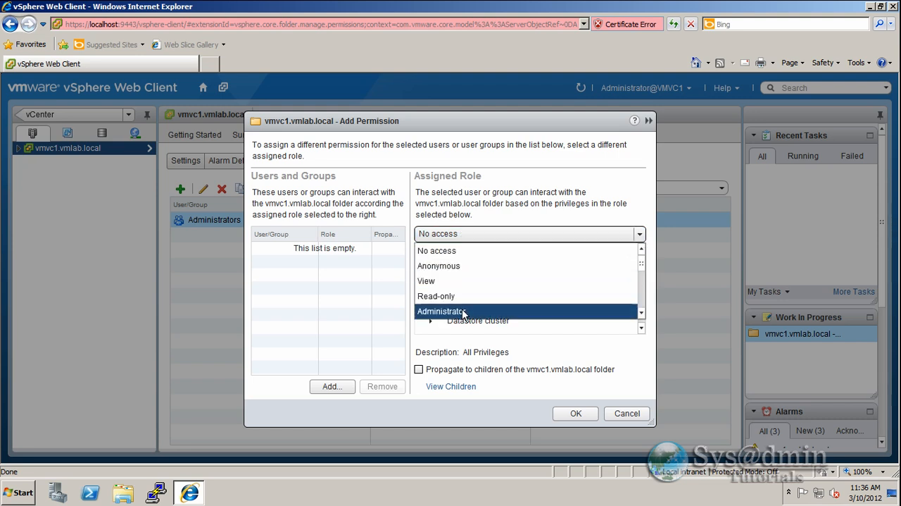
pyautogui.click(441, 311)
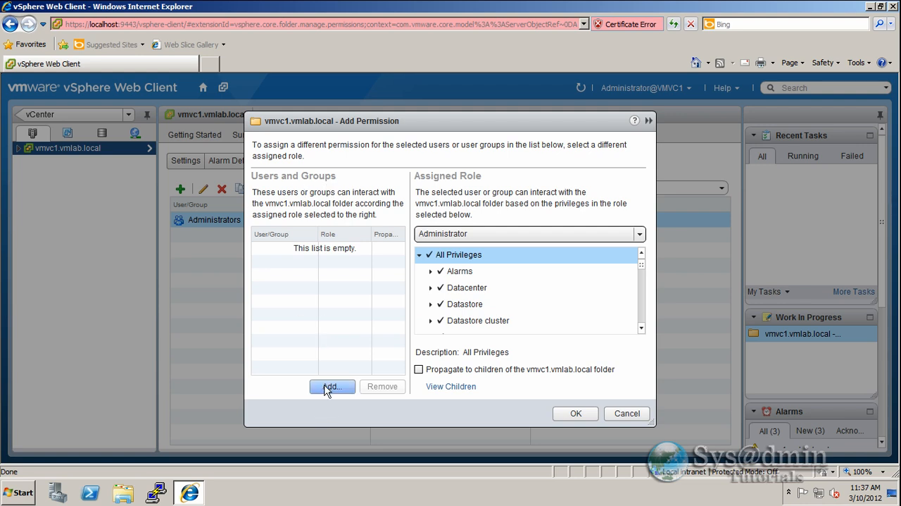
pyautogui.click(332, 385)
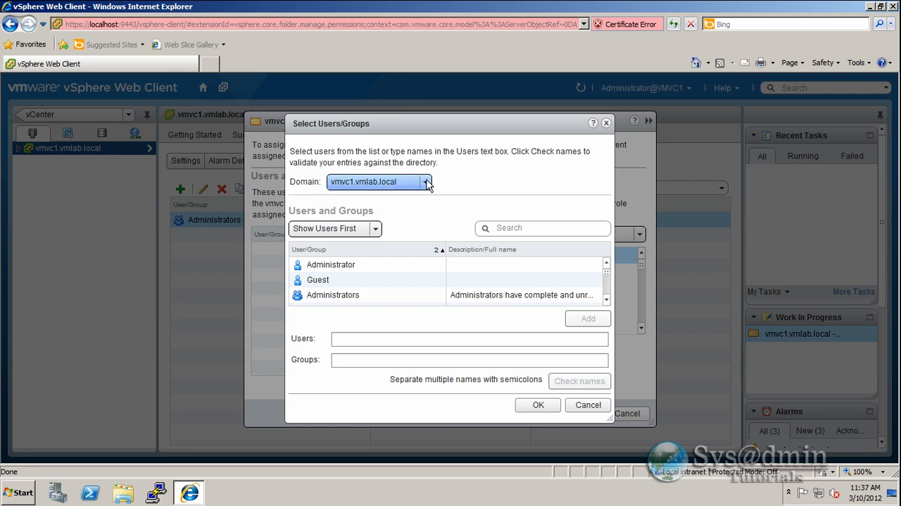
pyautogui.click(425, 181)
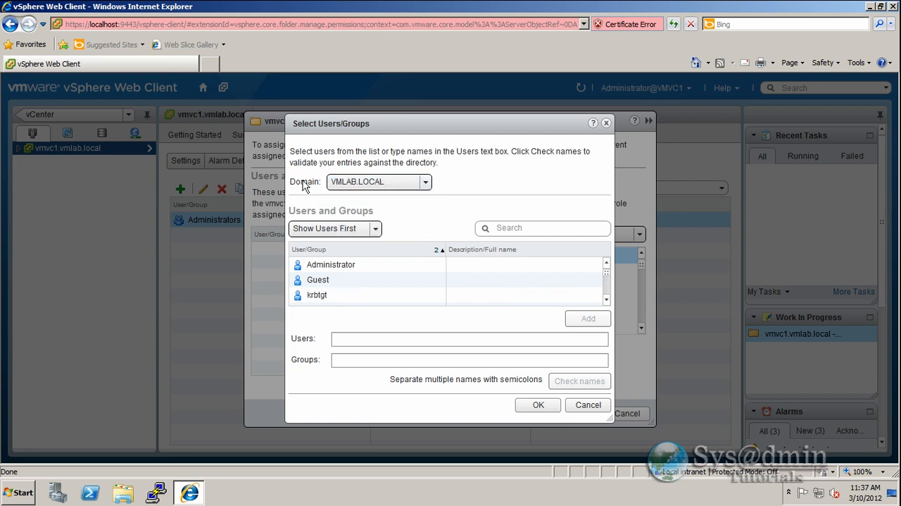
pyautogui.click(317, 295)
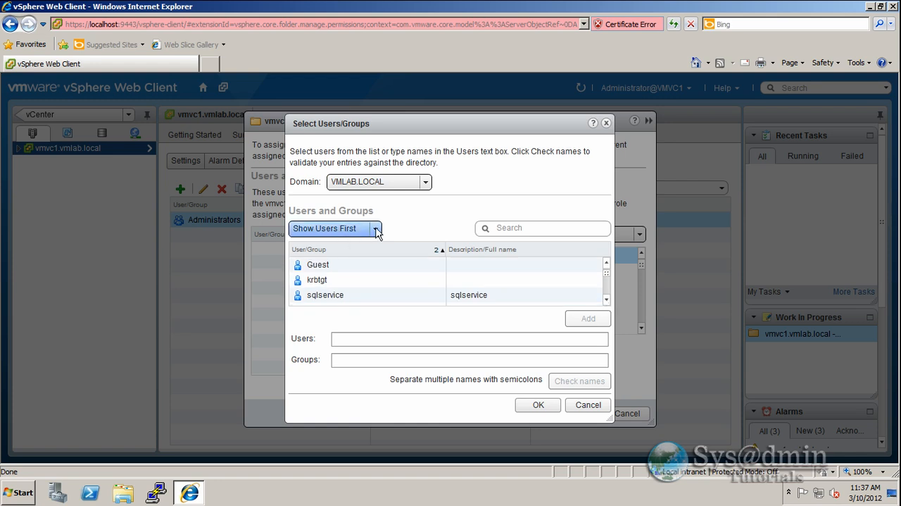
pyautogui.click(376, 227)
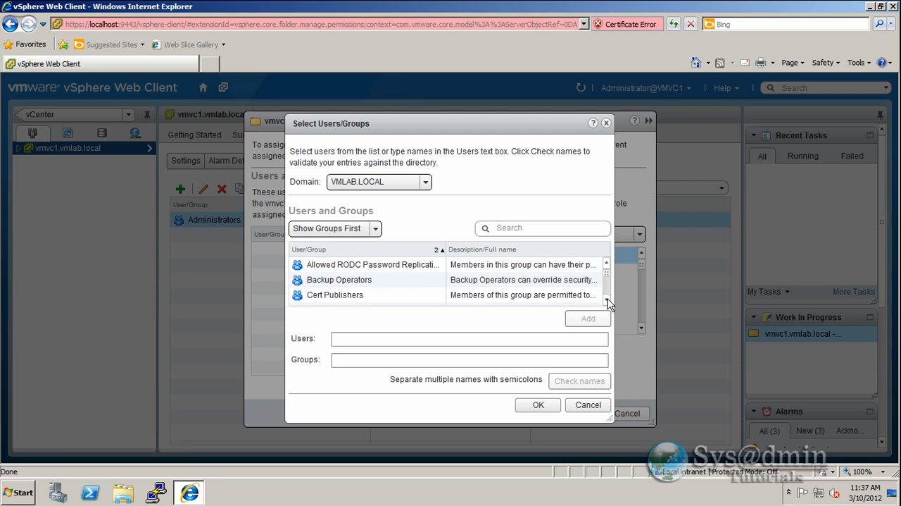
pyautogui.scroll(-3)
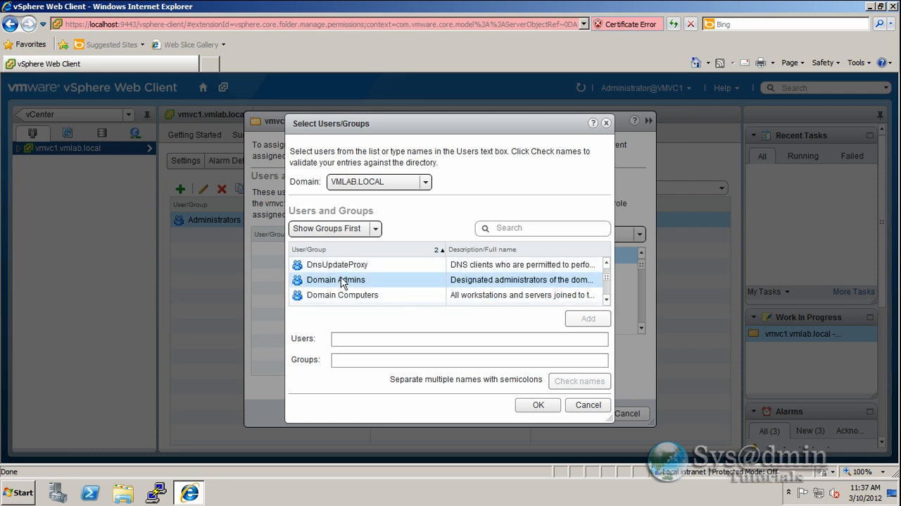
pyautogui.click(336, 280)
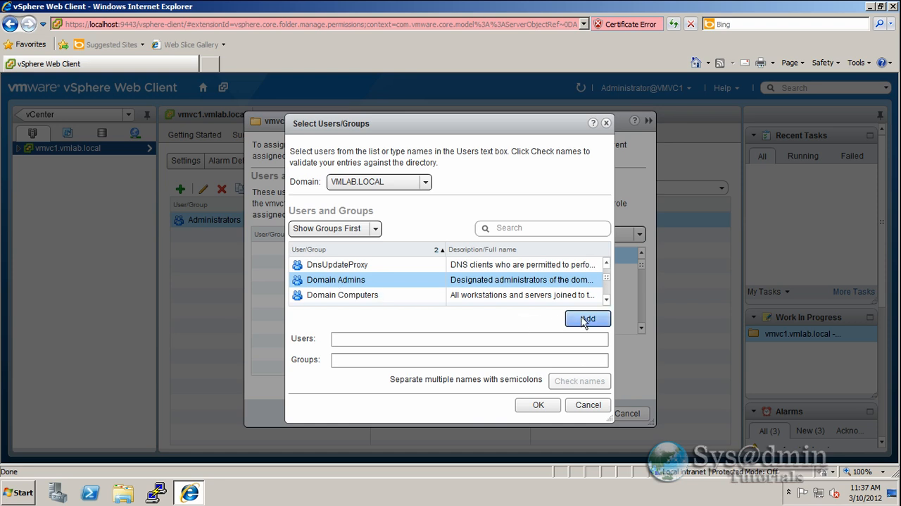
pyautogui.click(588, 318)
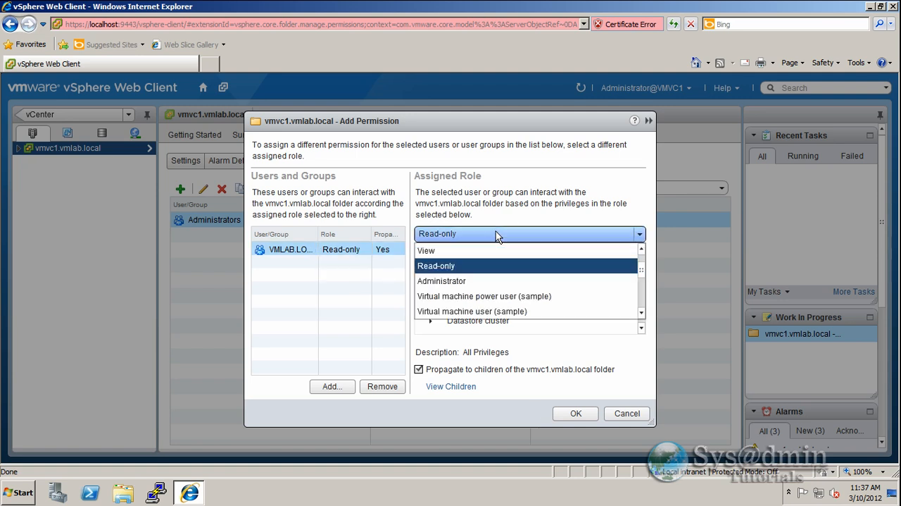
pyautogui.click(441, 280)
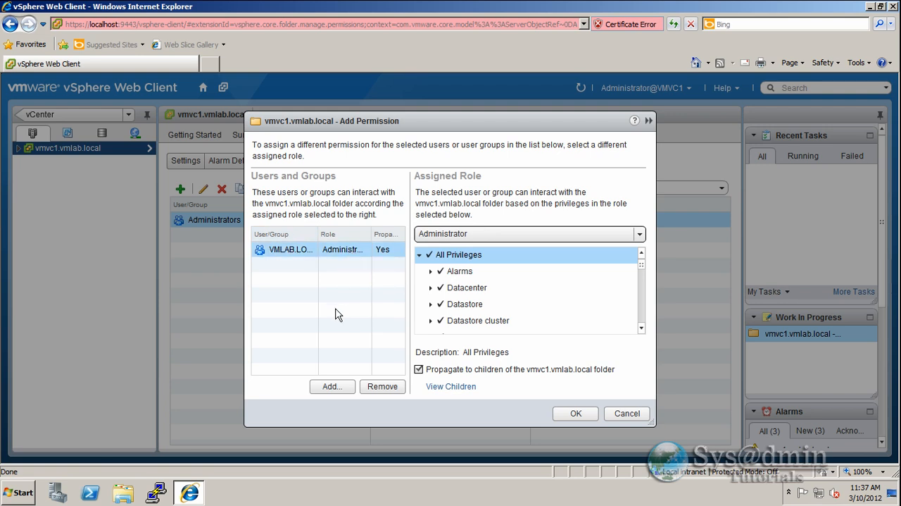
pyautogui.moveTo(336, 378)
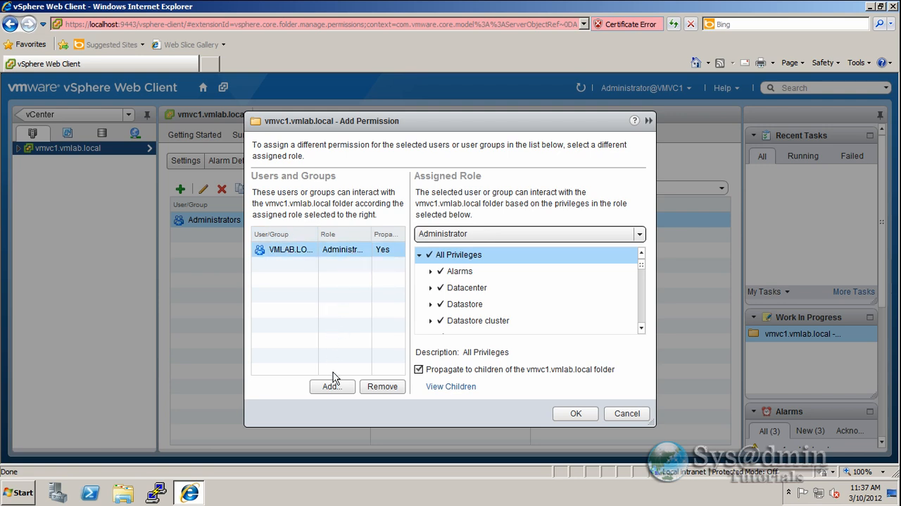
# Add VMLAB.LOCAL\vcenterservice as Administrator, apply the permissions, and close the browser.
pyautogui.click(331, 386)
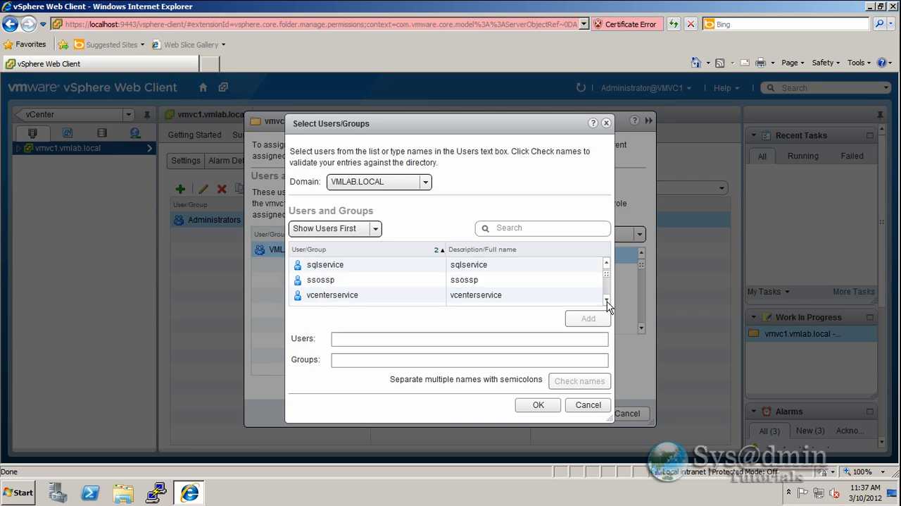
pyautogui.click(332, 280)
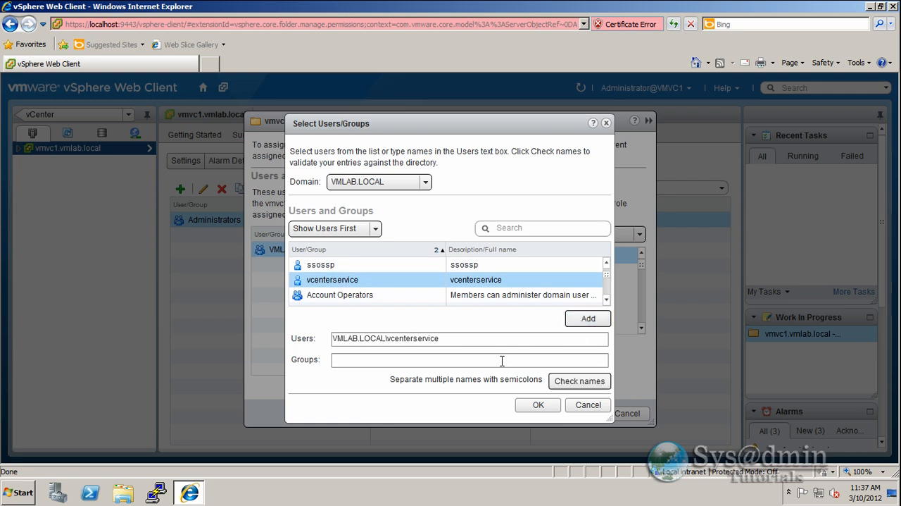
pyautogui.click(538, 404)
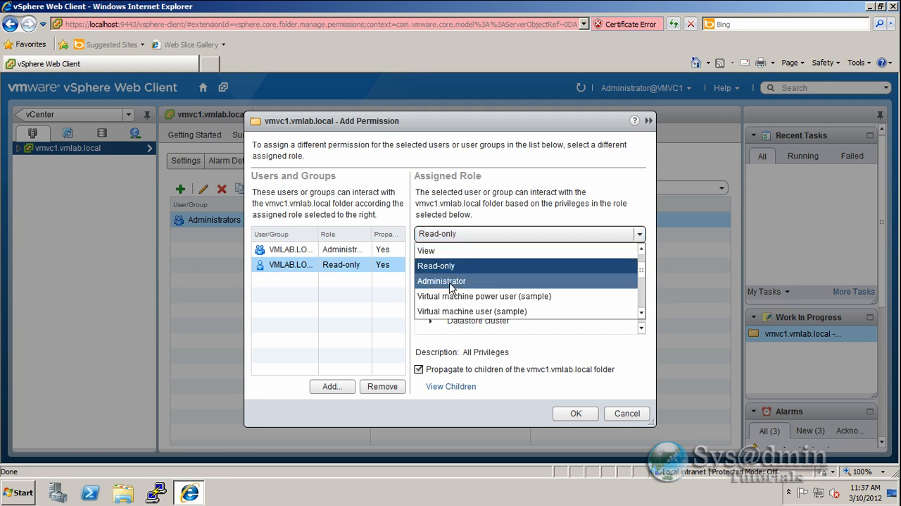
pyautogui.click(441, 280)
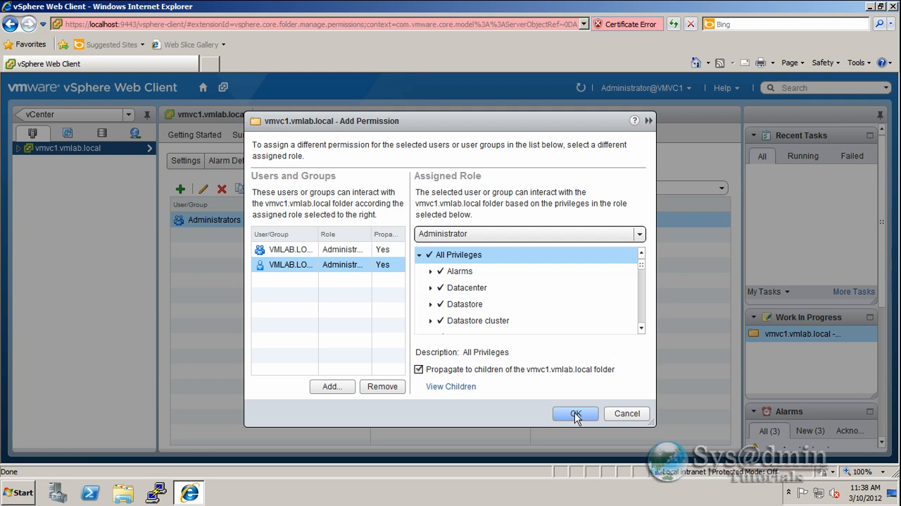
pyautogui.click(575, 414)
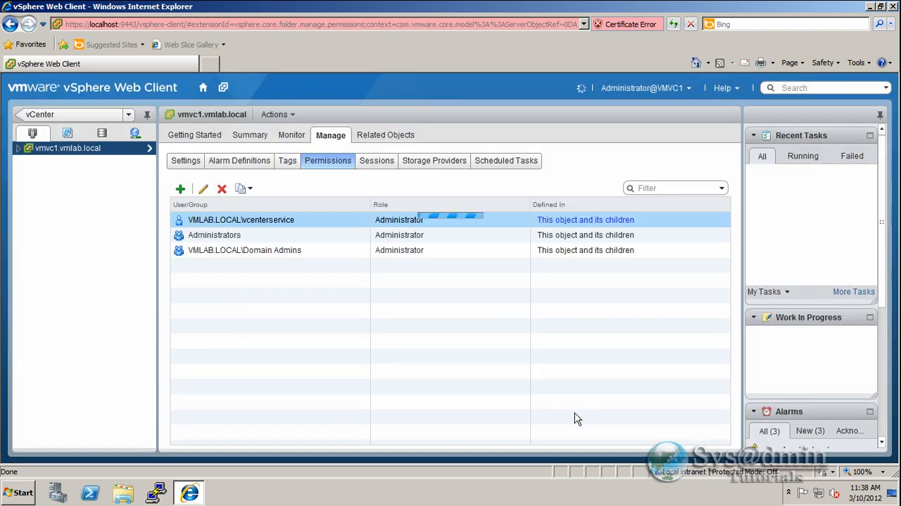
pyautogui.click(214, 235)
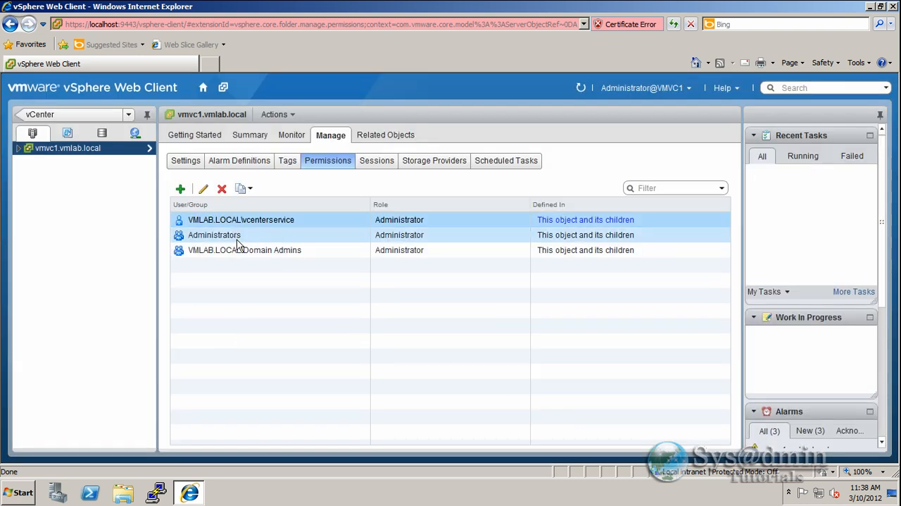
pyautogui.click(244, 250)
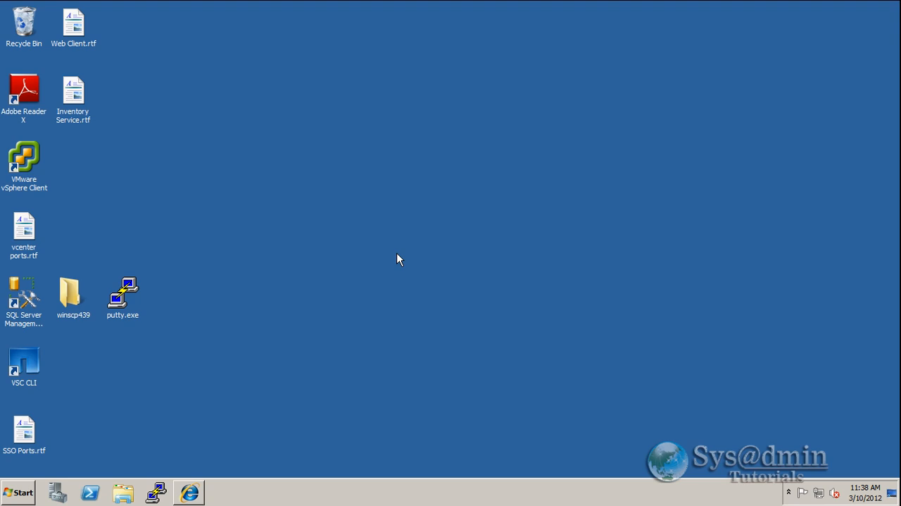
pyautogui.moveTo(404, 261)
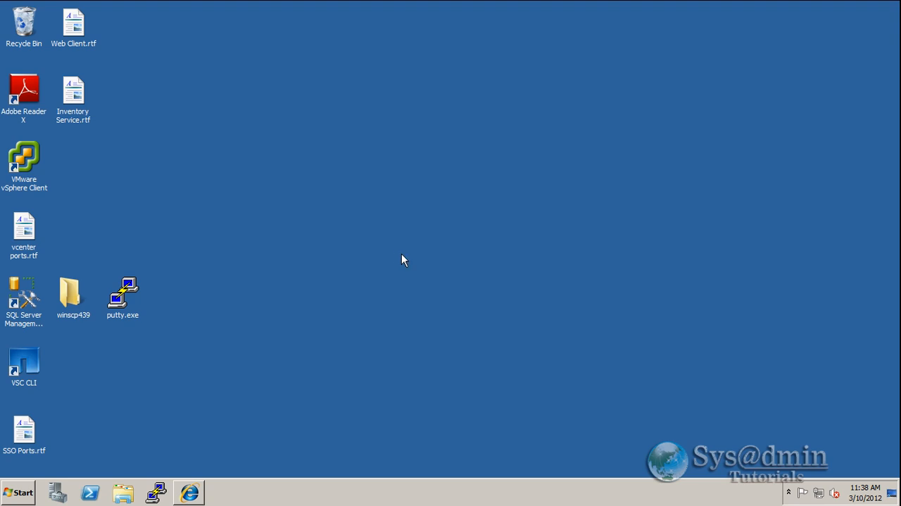
# Launch the vCenter Installer from the VMware VIM DVD and select vSphere Client.
pyautogui.click(18, 491)
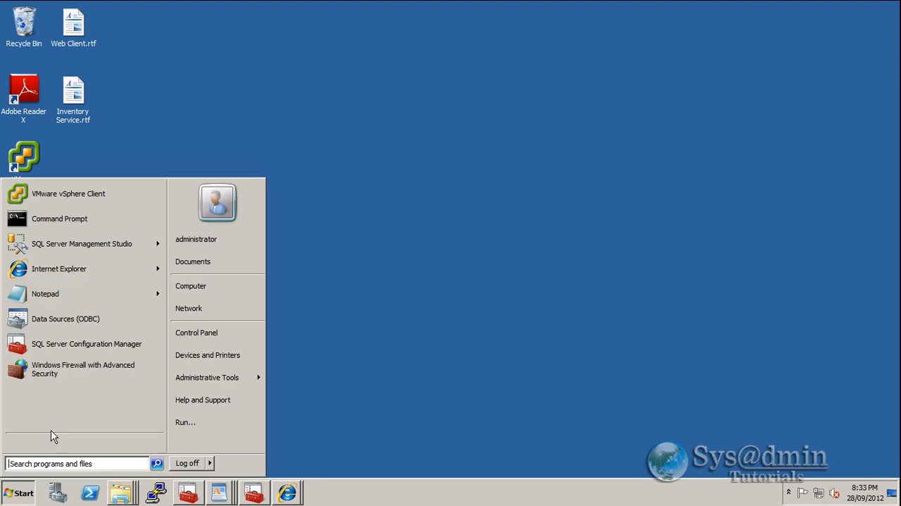
pyautogui.click(191, 285)
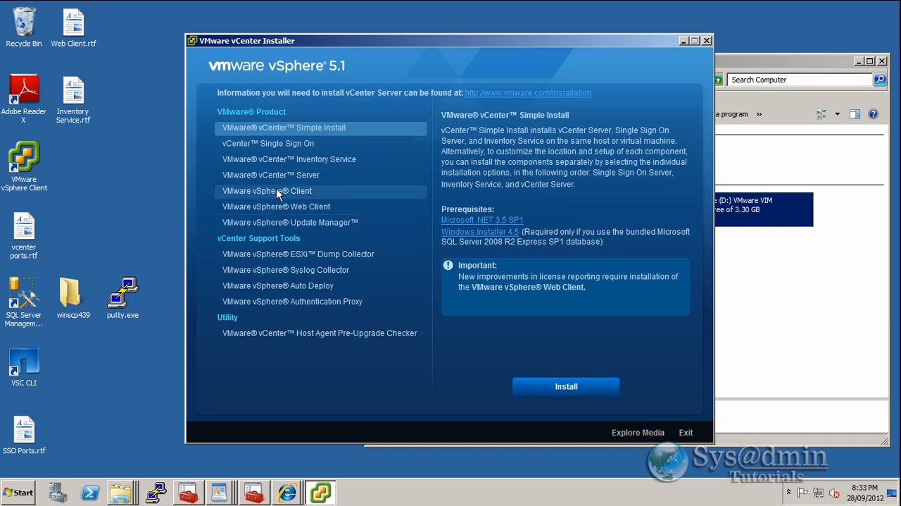
pyautogui.click(267, 190)
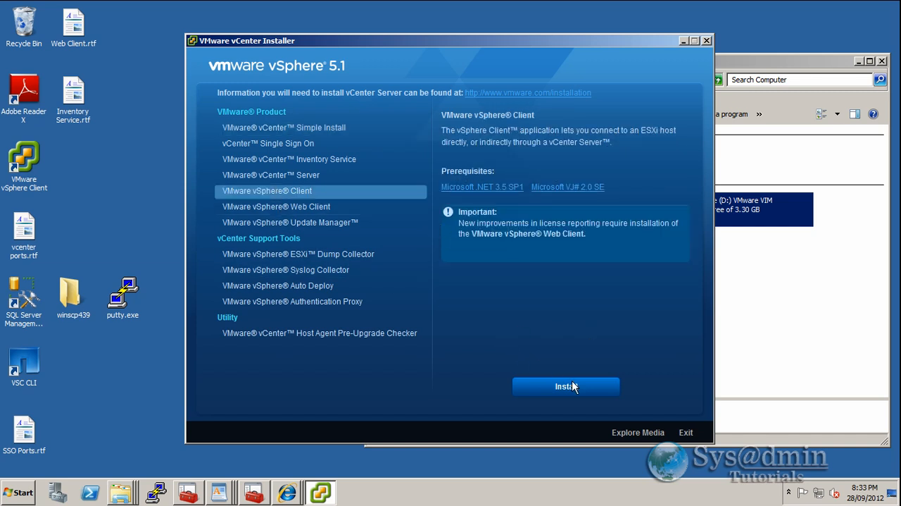
# Install vSphere Client 5.1 with the default folder, accepting the license and closing files in use.
pyautogui.click(566, 386)
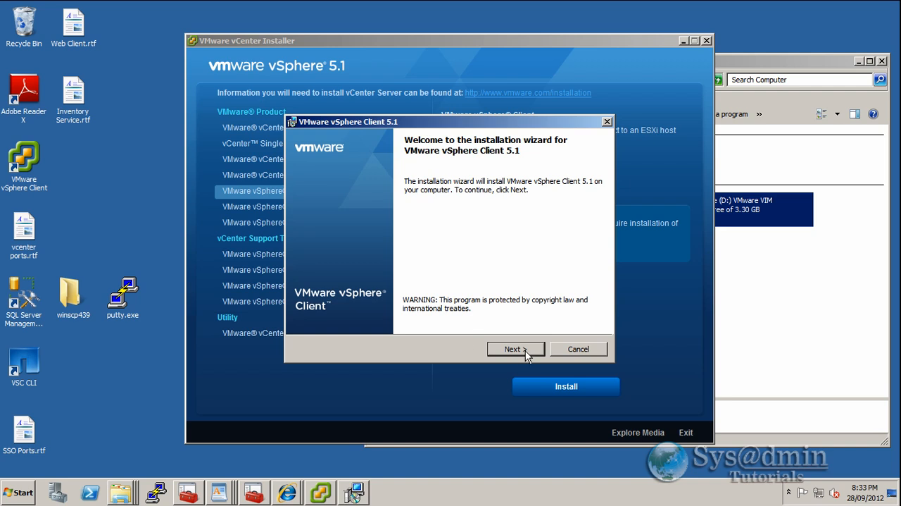
pyautogui.click(516, 348)
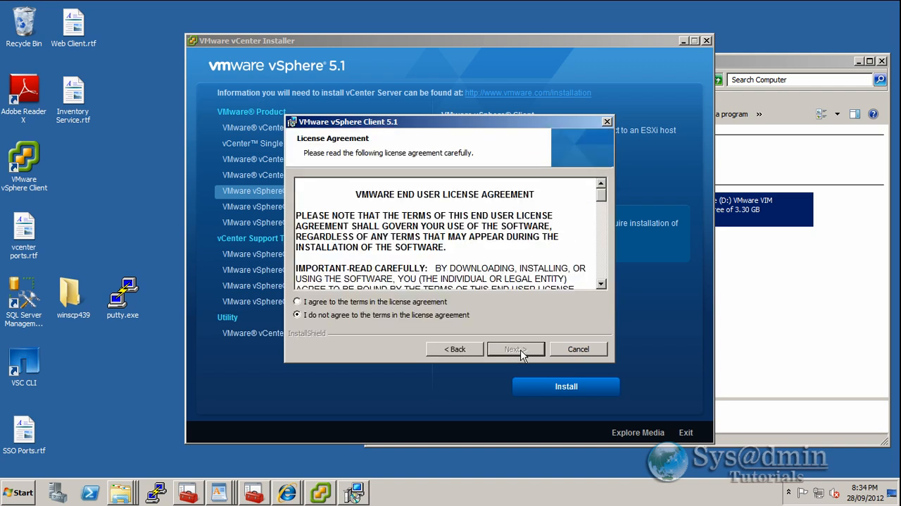
pyautogui.click(516, 348)
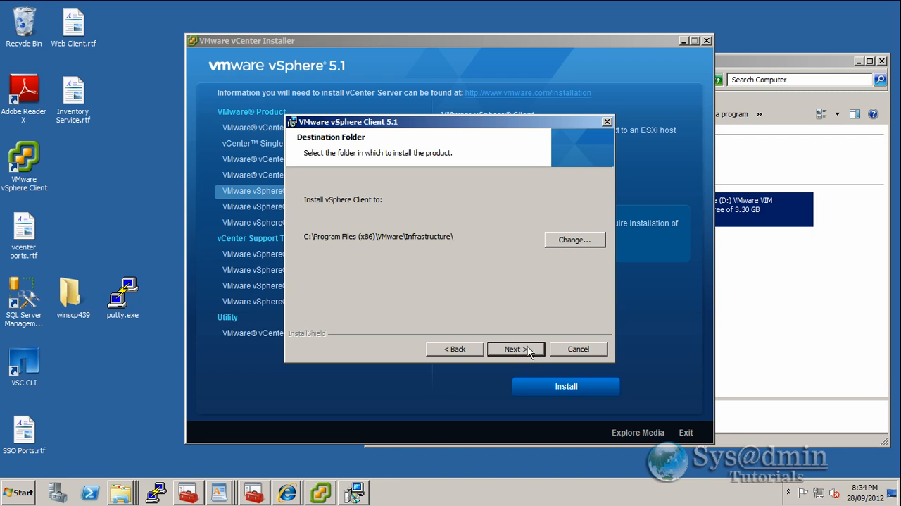
pyautogui.click(578, 348)
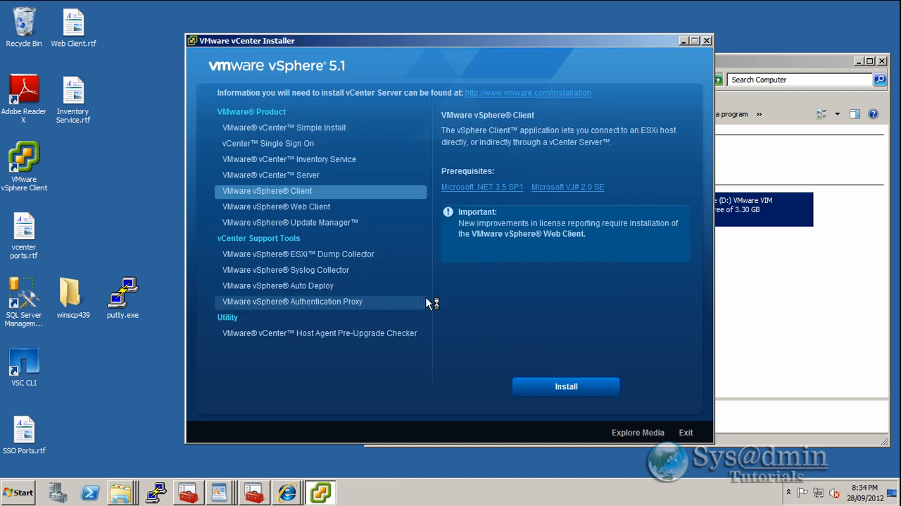
pyautogui.click(566, 386)
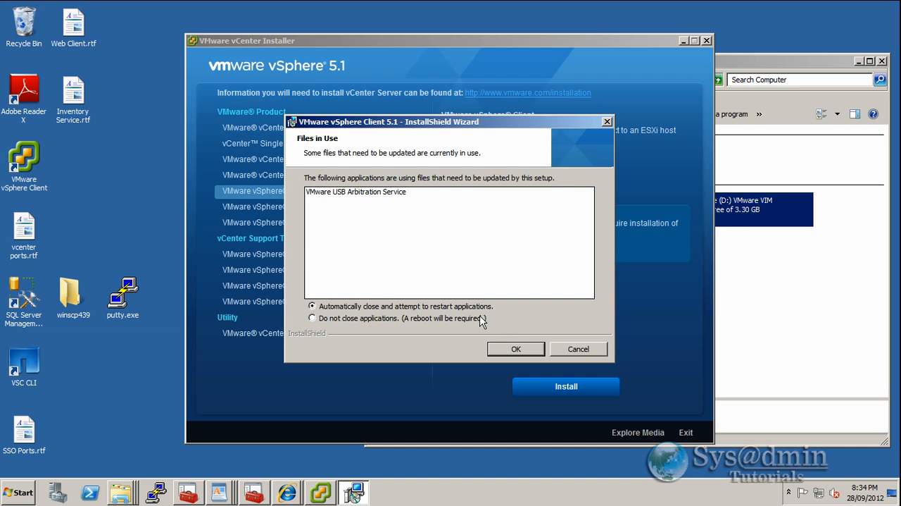
pyautogui.moveTo(468, 351)
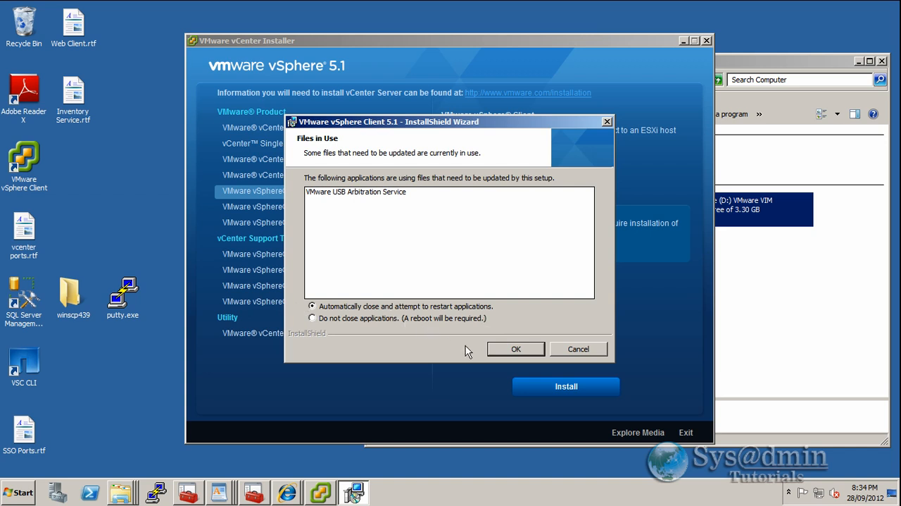
pyautogui.click(515, 348)
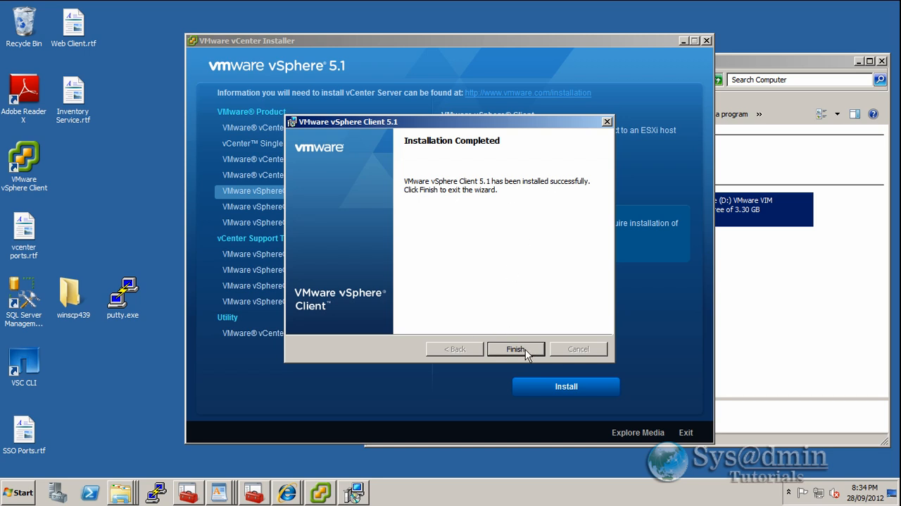
pyautogui.click(516, 349)
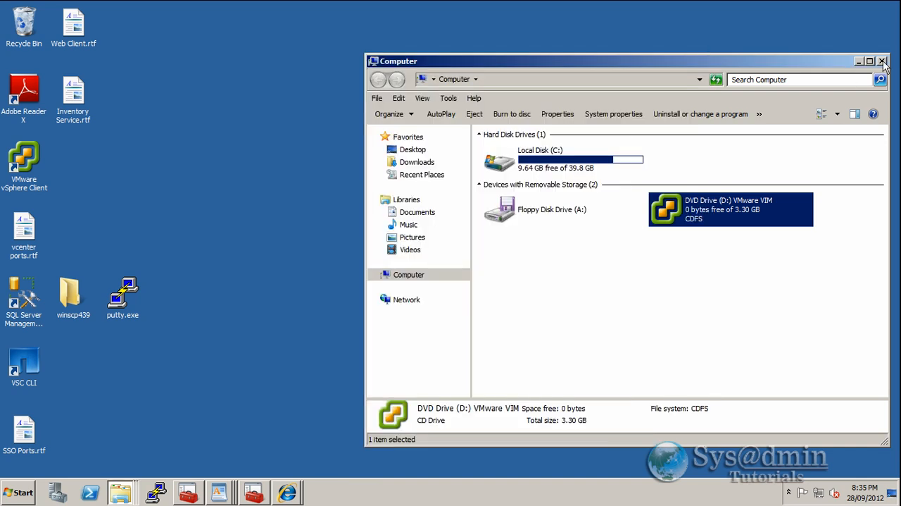
# Close Computer, start vSphere Client from its desktop shortcut, and run set in Command Prompt.
pyautogui.click(882, 61)
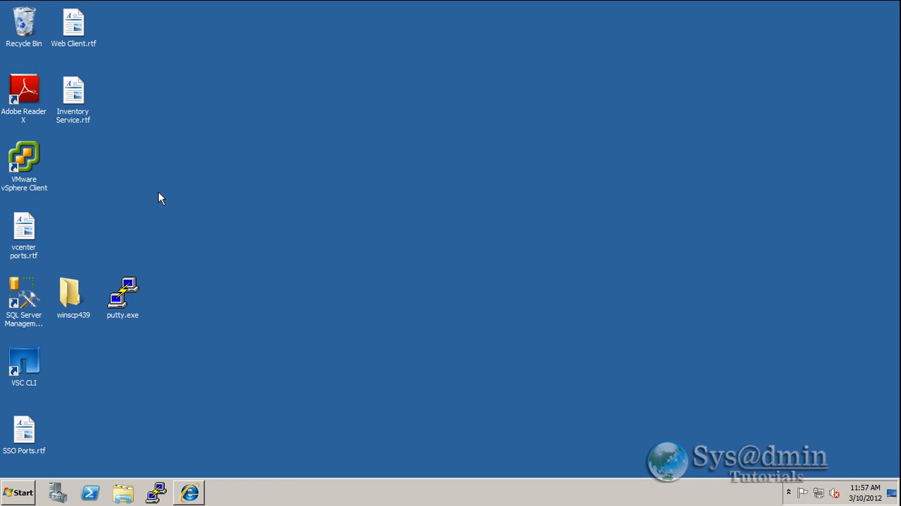
pyautogui.moveTo(25, 159)
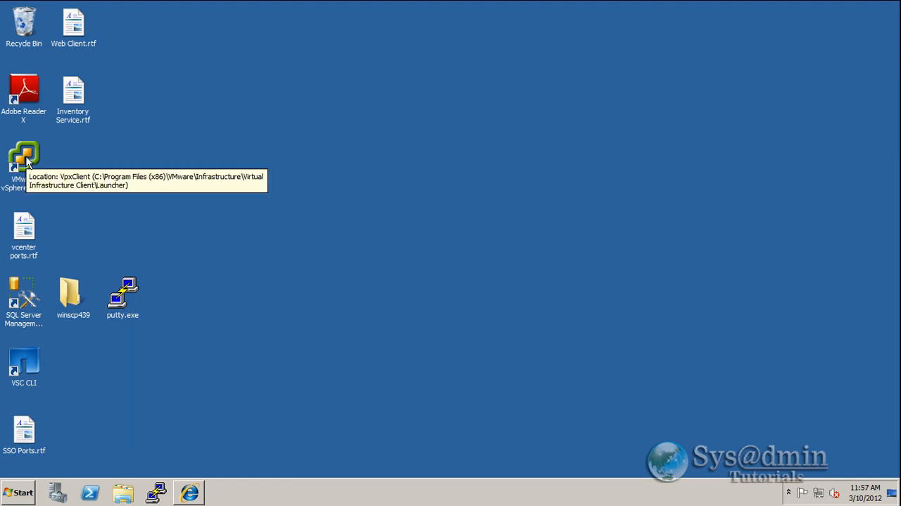
pyautogui.doubleClick(24, 155)
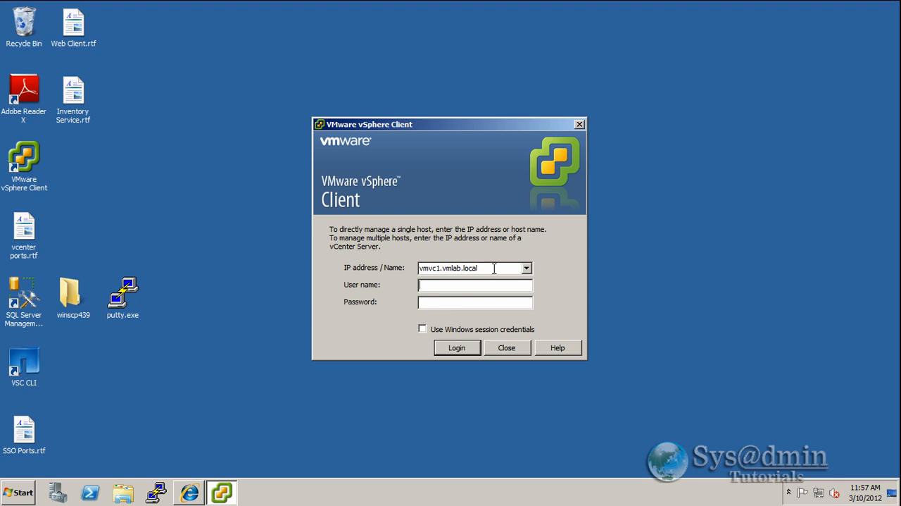
pyautogui.moveTo(401, 332)
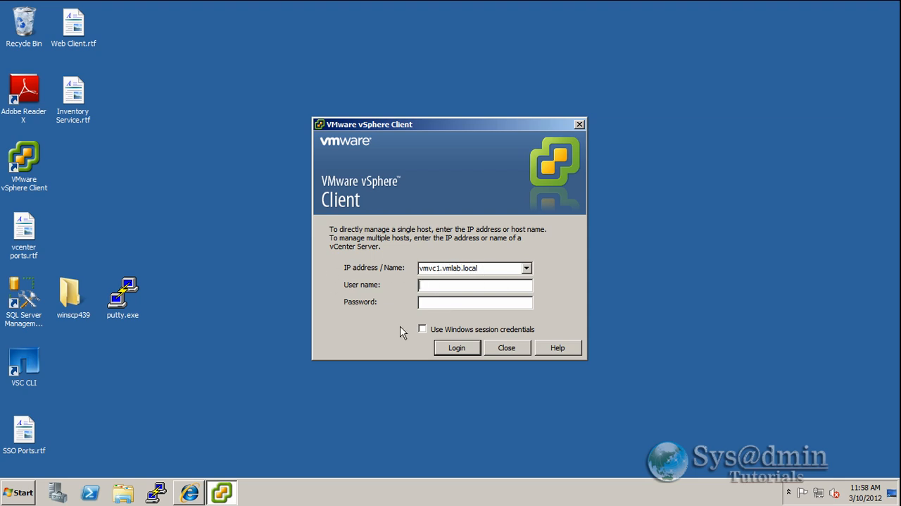
pyautogui.moveTo(517, 335)
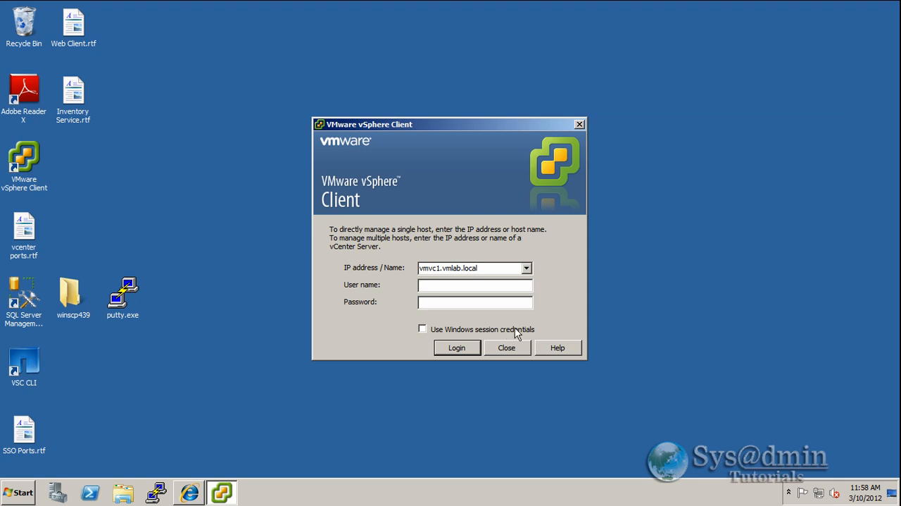
pyautogui.moveTo(336, 402)
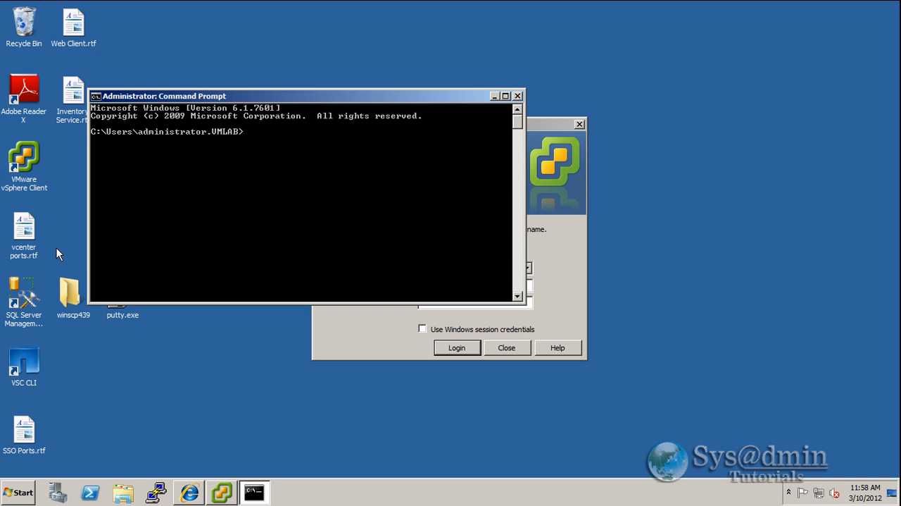
pyautogui.write('set')
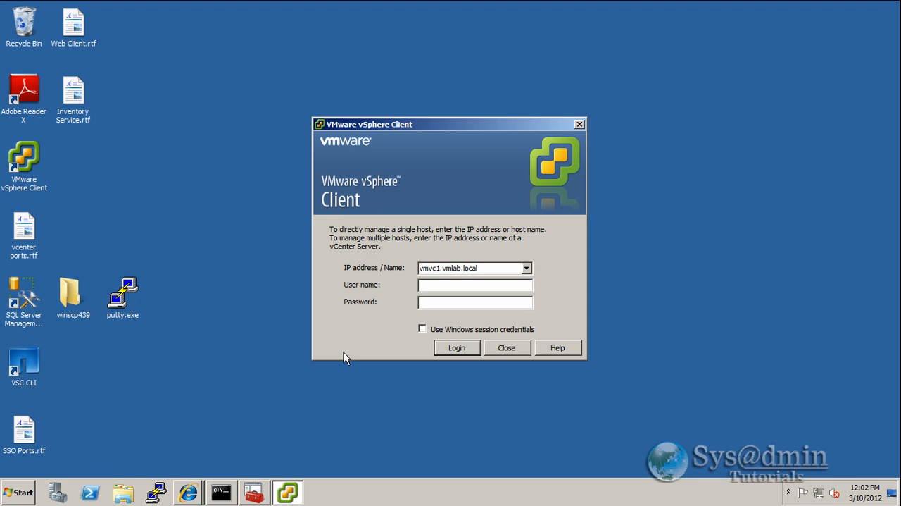
pyautogui.write('administrator')
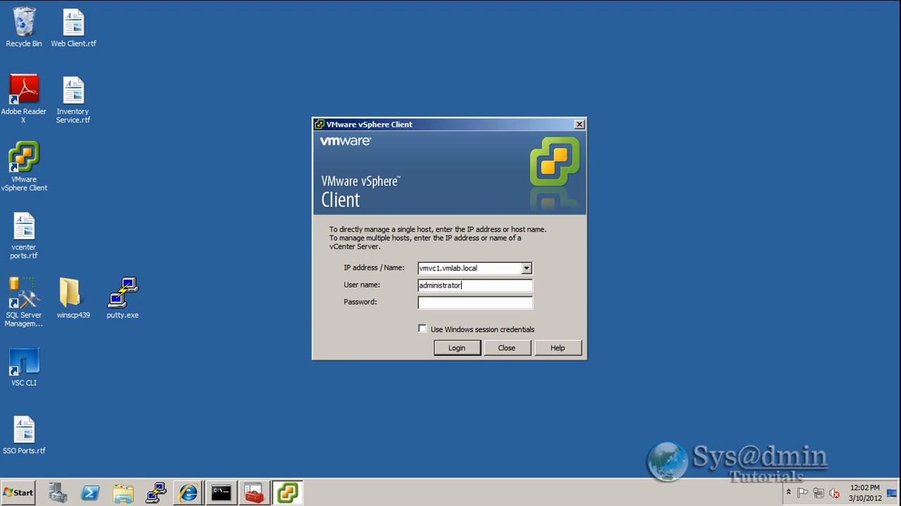
pyautogui.write('@vmlab')
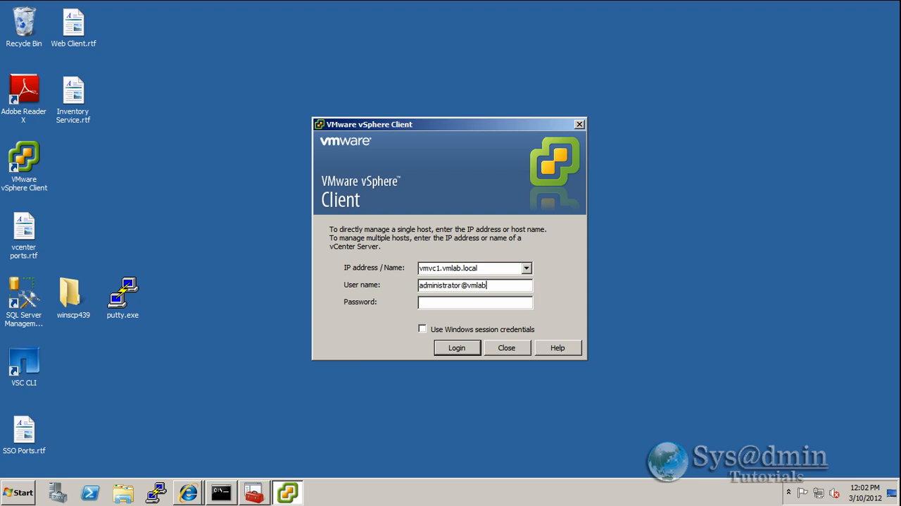
pyautogui.write('.local')
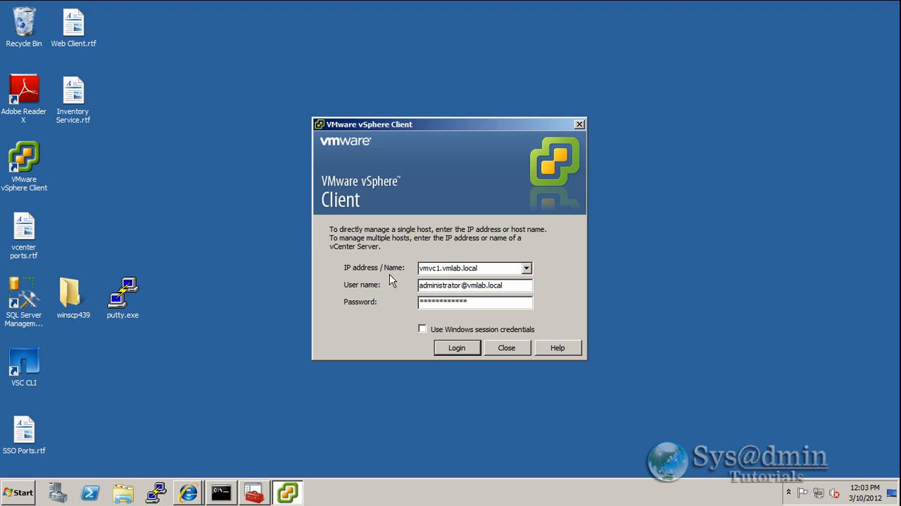
pyautogui.moveTo(387, 292)
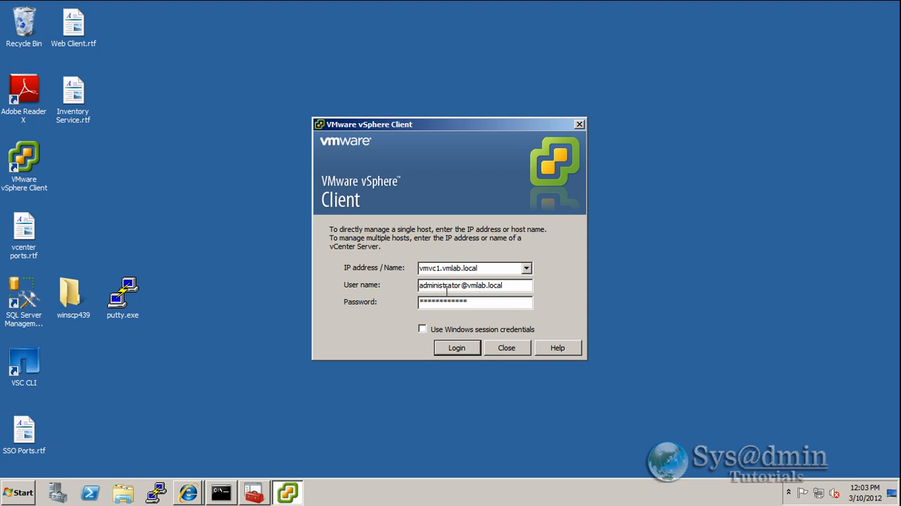
pyautogui.moveTo(519, 288)
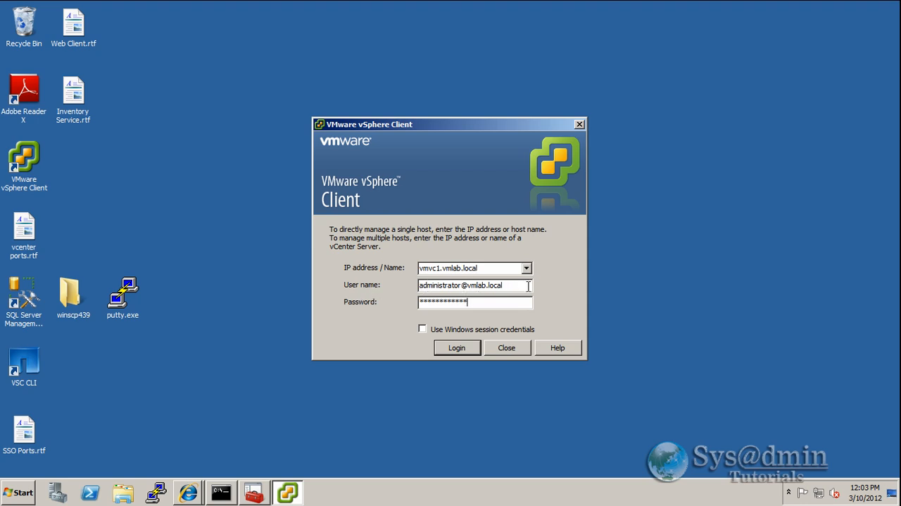
pyautogui.moveTo(324, 296)
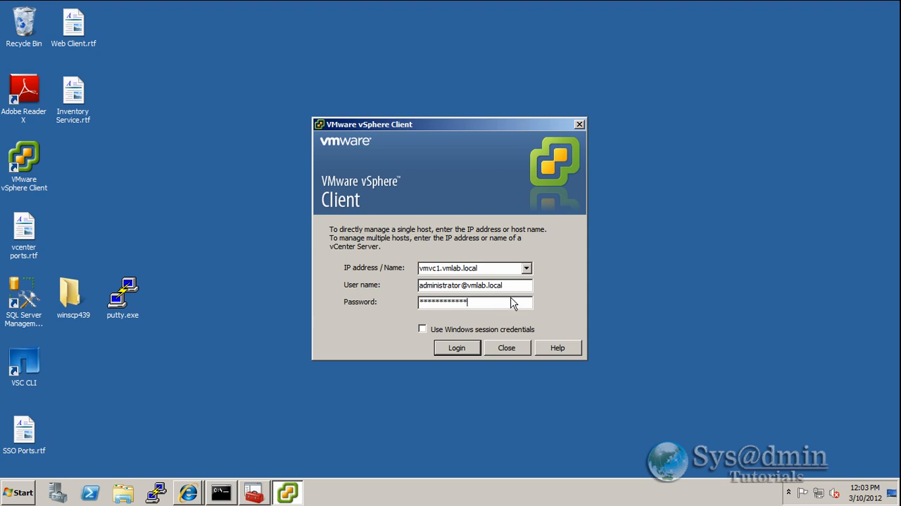
pyautogui.moveTo(385, 319)
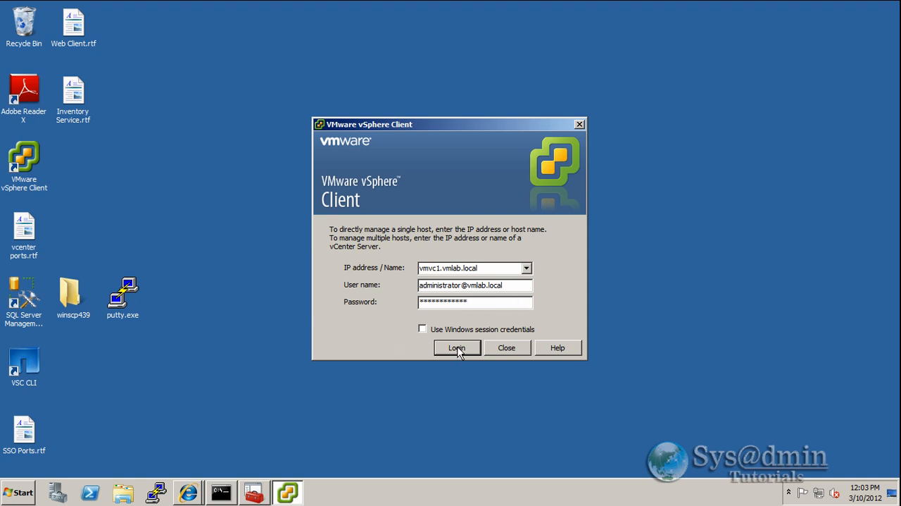
pyautogui.click(457, 347)
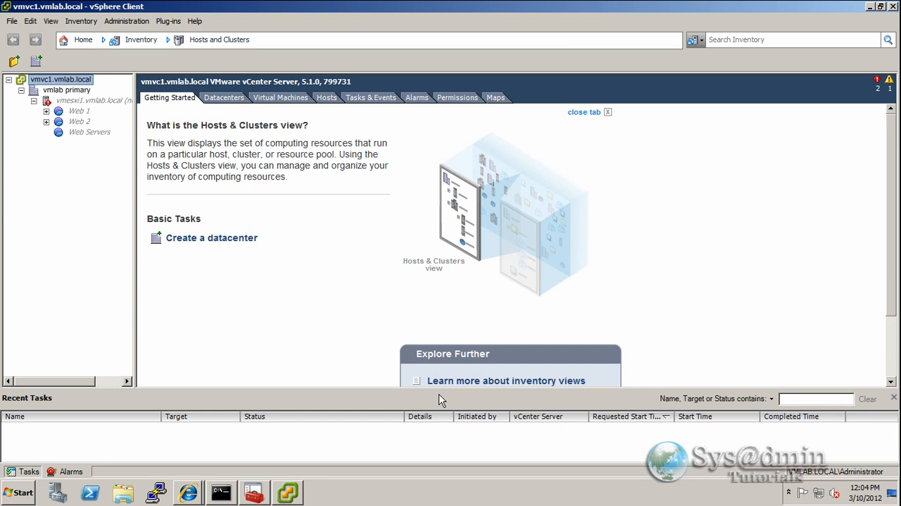
pyautogui.moveTo(310, 88)
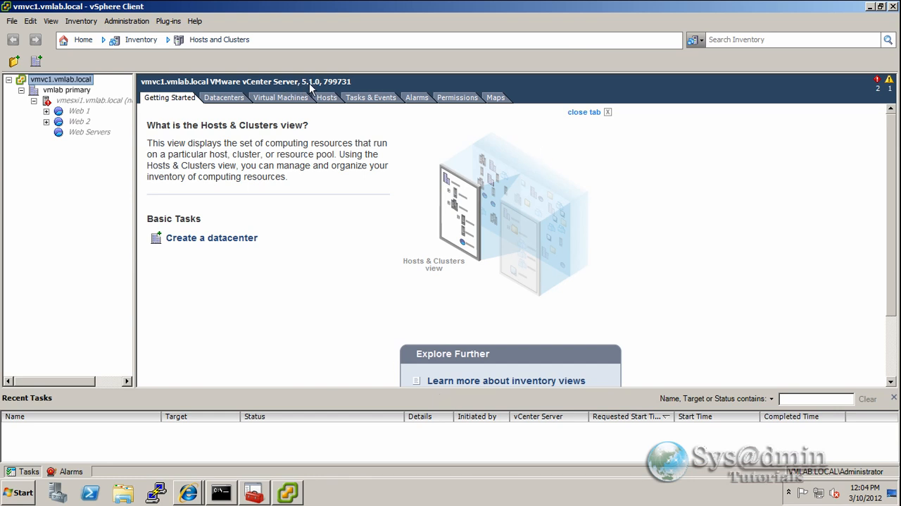
pyautogui.moveTo(305, 292)
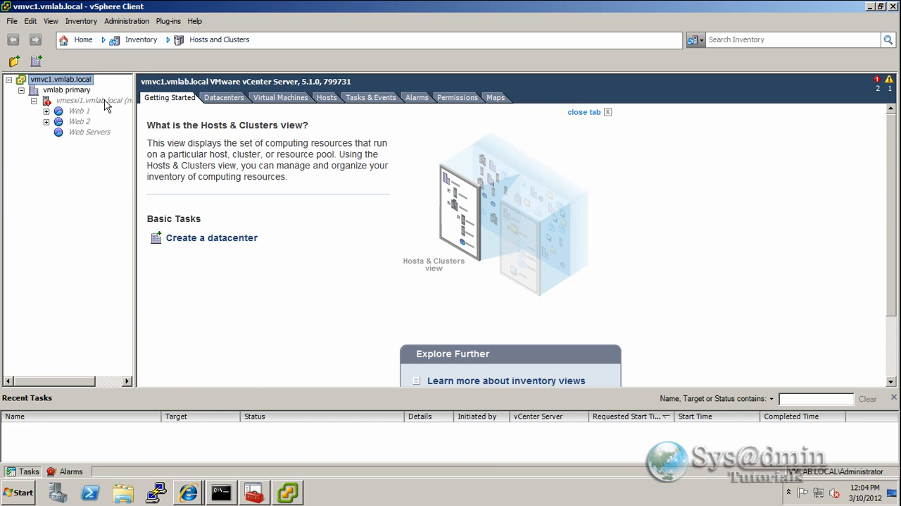
pyautogui.moveTo(90, 115)
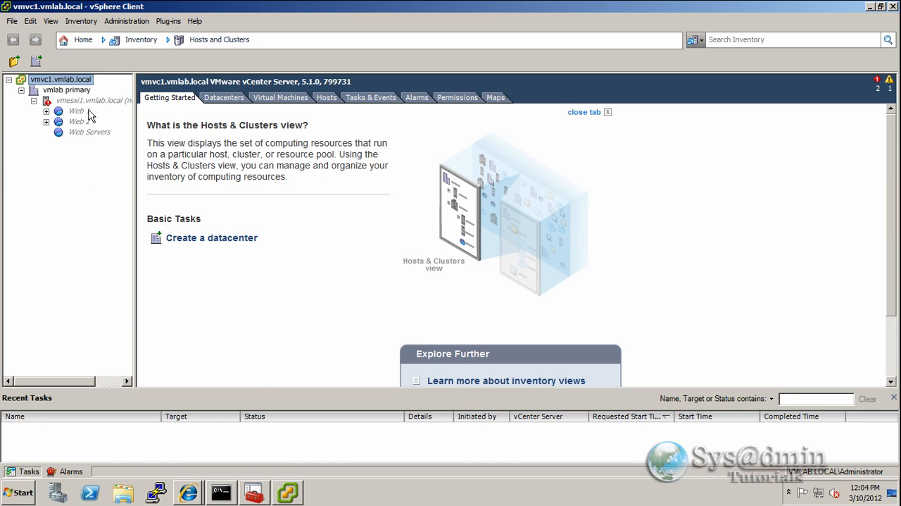
pyautogui.moveTo(87, 167)
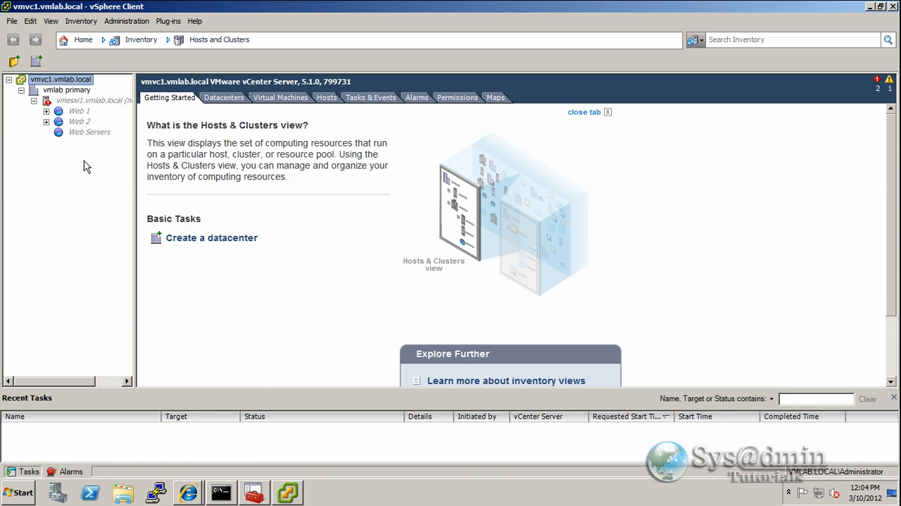
pyautogui.moveTo(5, 263)
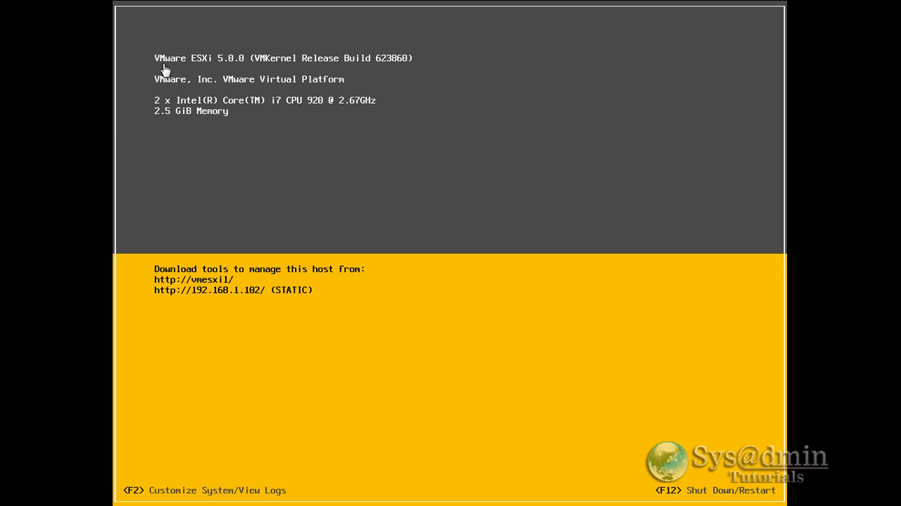
pyautogui.moveTo(249, 70)
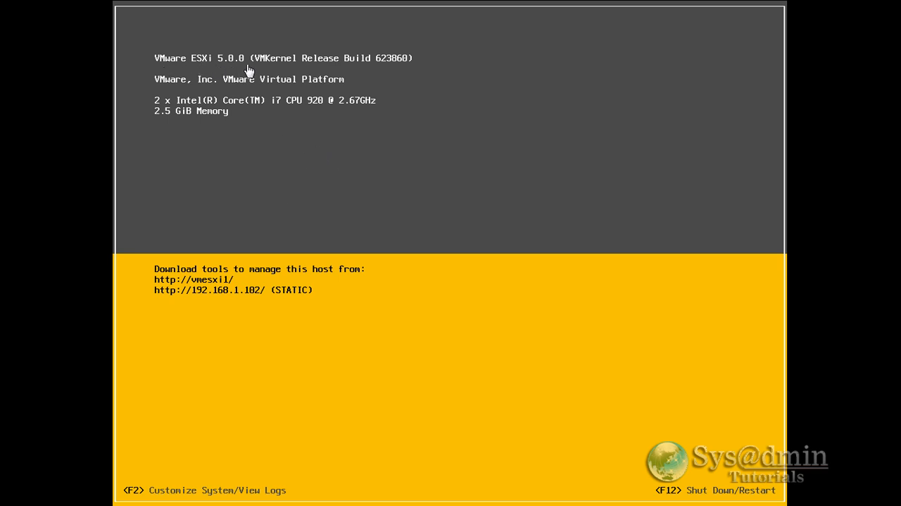
pyautogui.moveTo(400, 66)
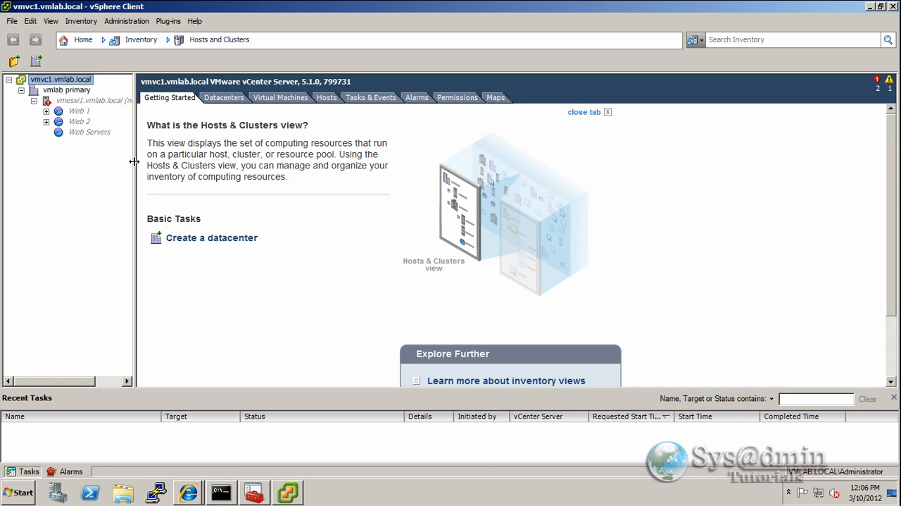
# Reconnect host vmesxi1.vmlab.local to vCenter and confirm the Reconnect Host prompt.
pyautogui.rightClick(84, 100)
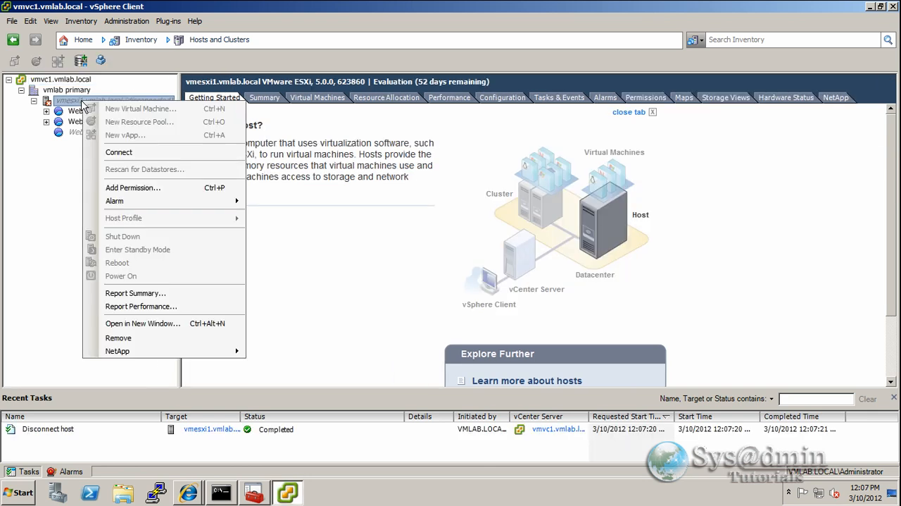
pyautogui.moveTo(119, 152)
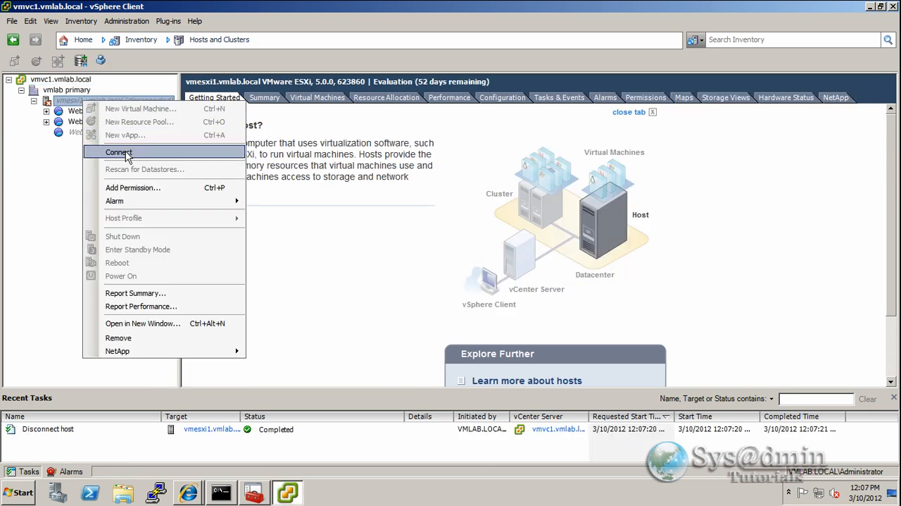
pyautogui.click(118, 152)
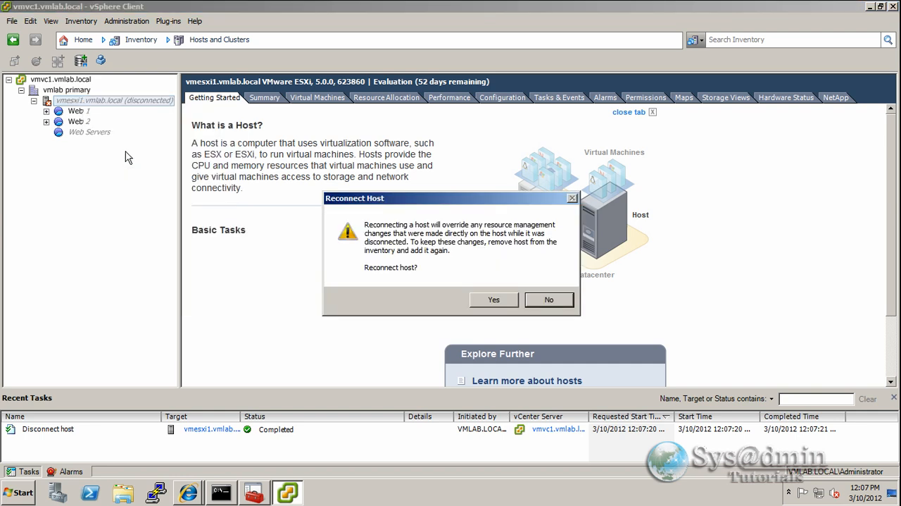
pyautogui.click(494, 299)
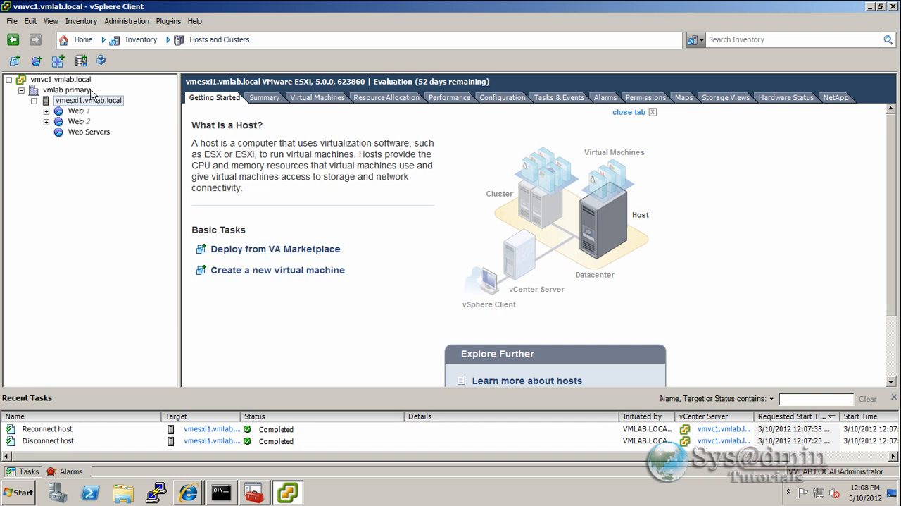
# Show the Summary tab for host vmesxi1.vmlab.local, reporting Connected state and resource usage.
pyautogui.click(264, 97)
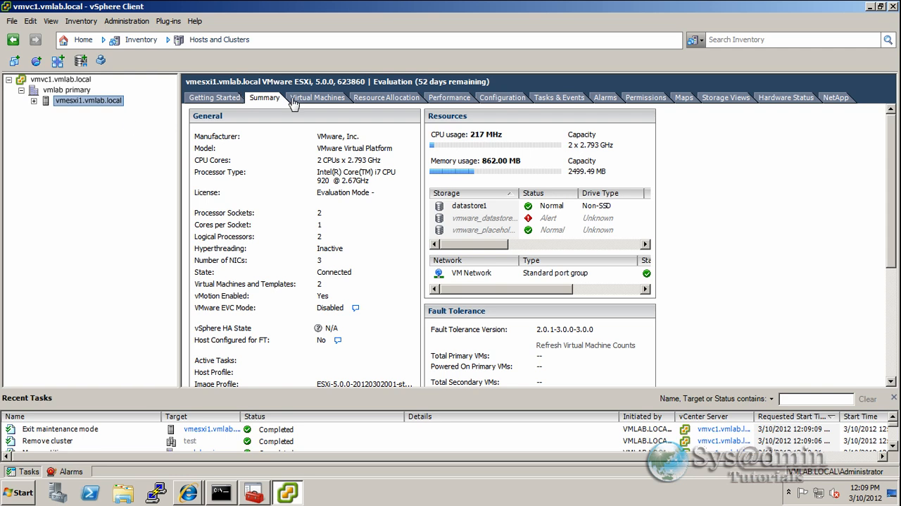
pyautogui.moveTo(322, 89)
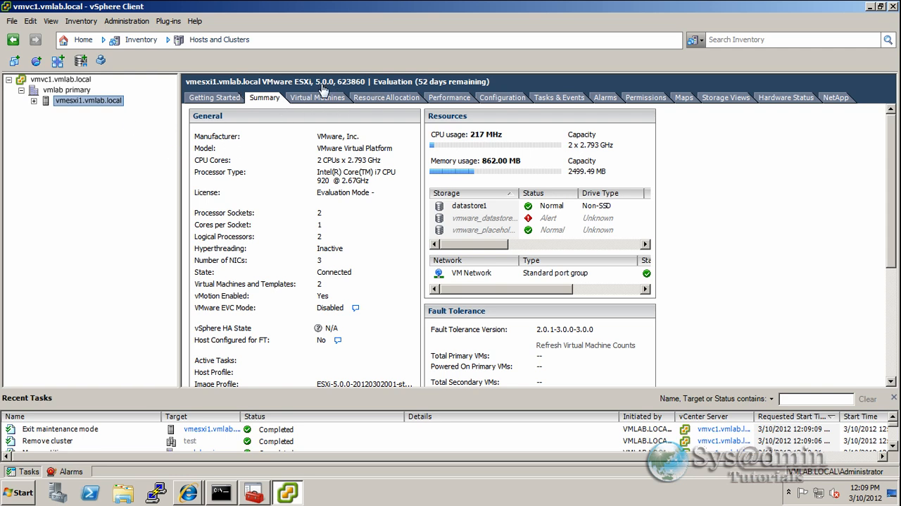
pyautogui.moveTo(463, 84)
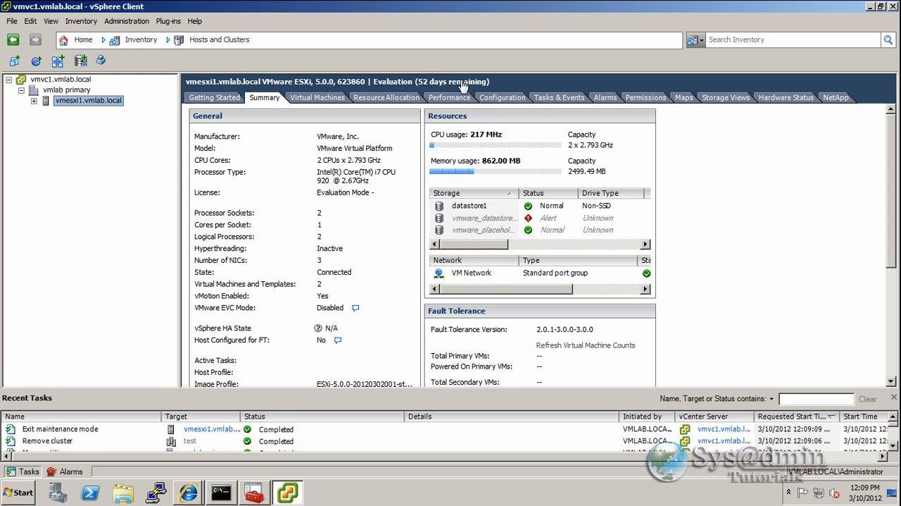
pyautogui.moveTo(88, 181)
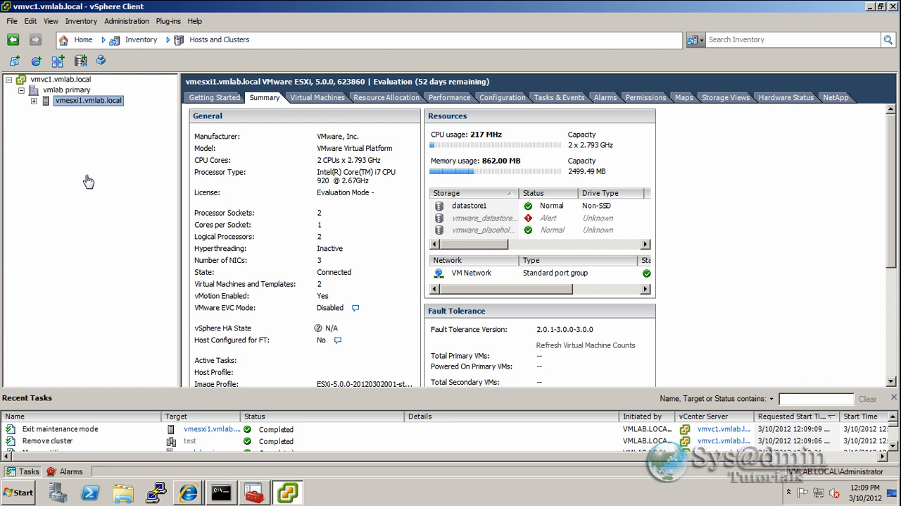
pyautogui.moveTo(57, 104)
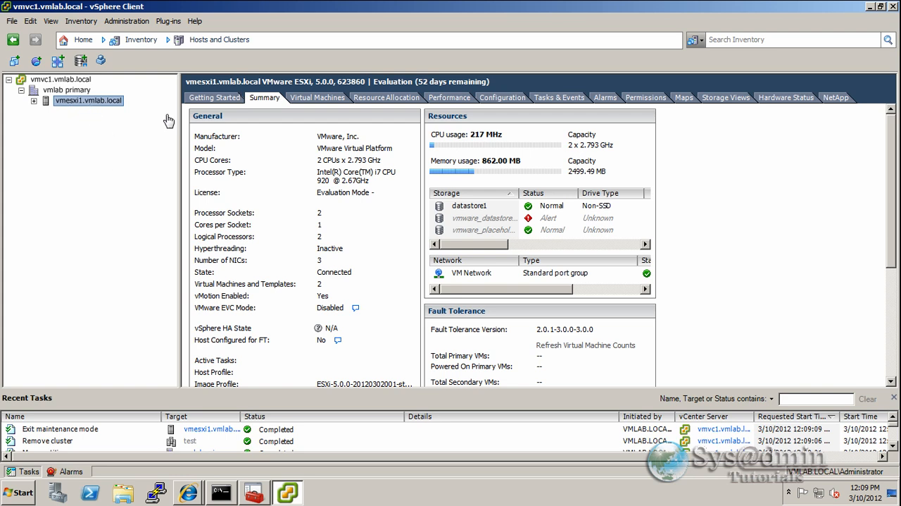
pyautogui.moveTo(219, 130)
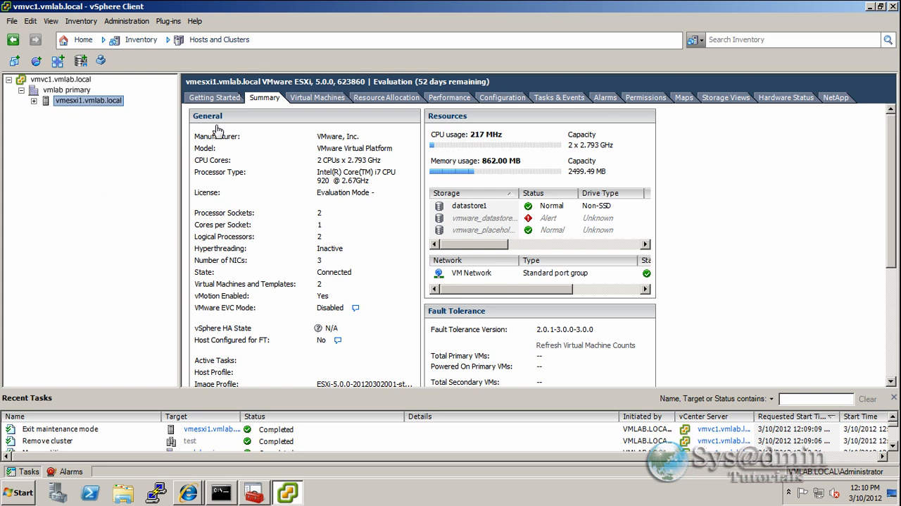
pyautogui.moveTo(91, 220)
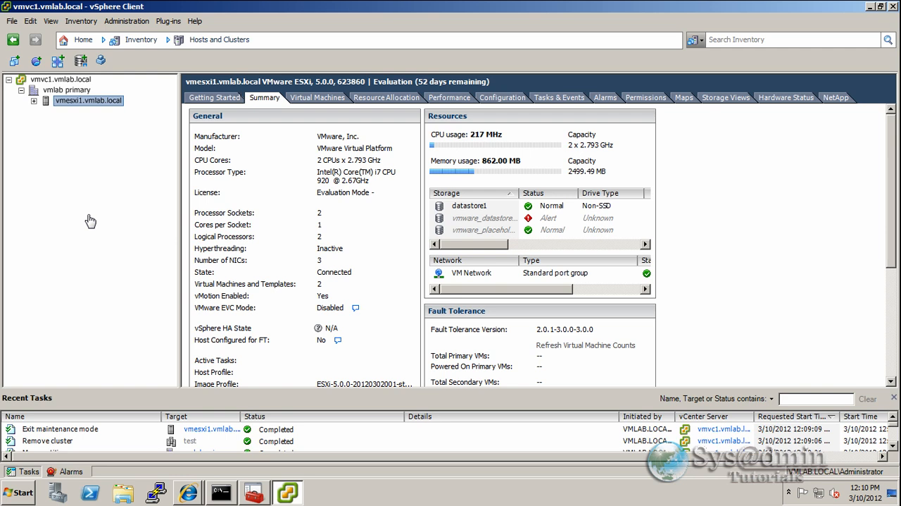